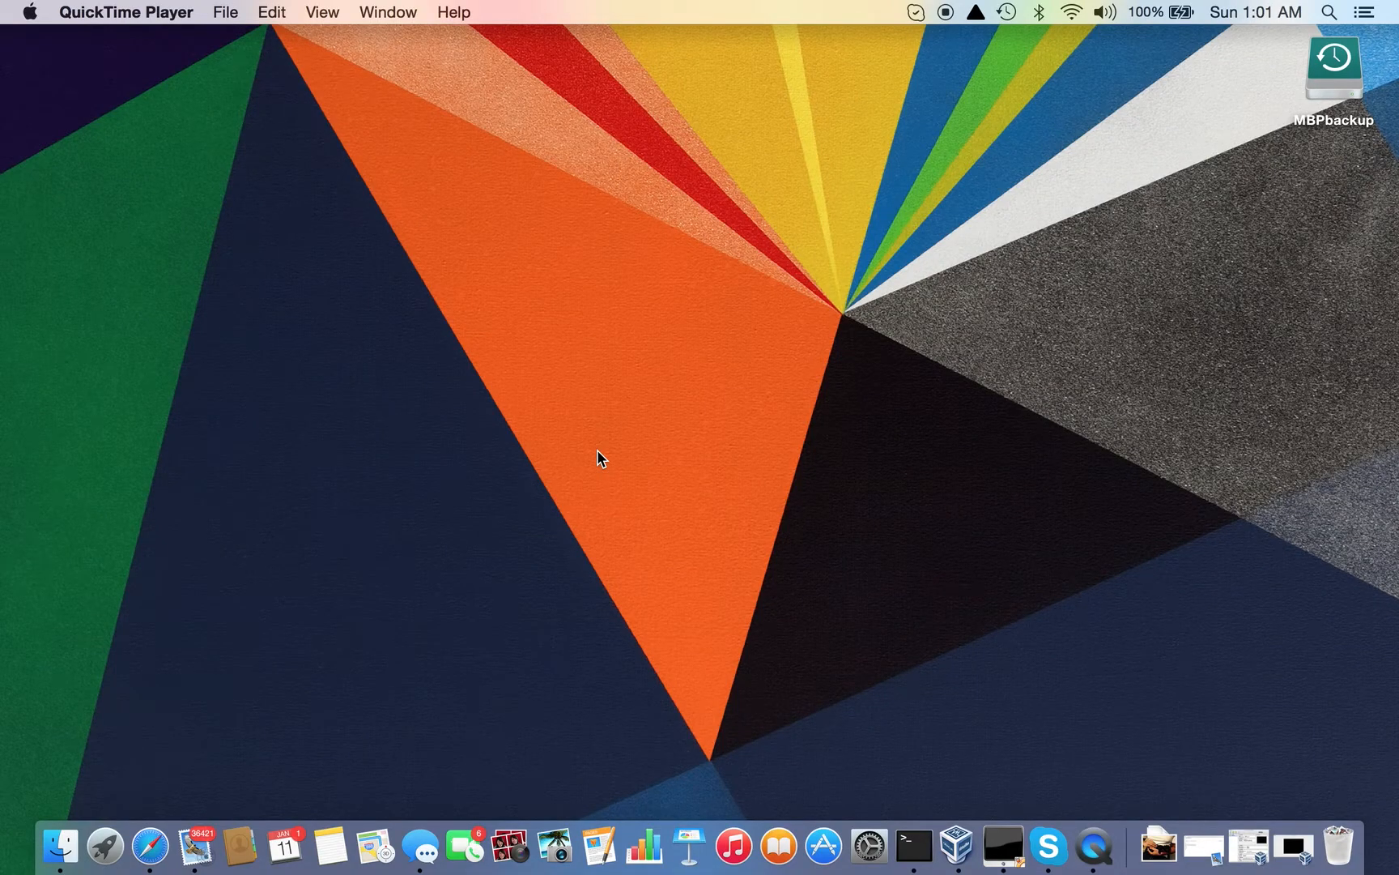
Bring the Terminal SSH session forward, showing the Dockerfile in apache2DaemonDockerization
{"action": "left_click", "coordinate": [914, 847]}
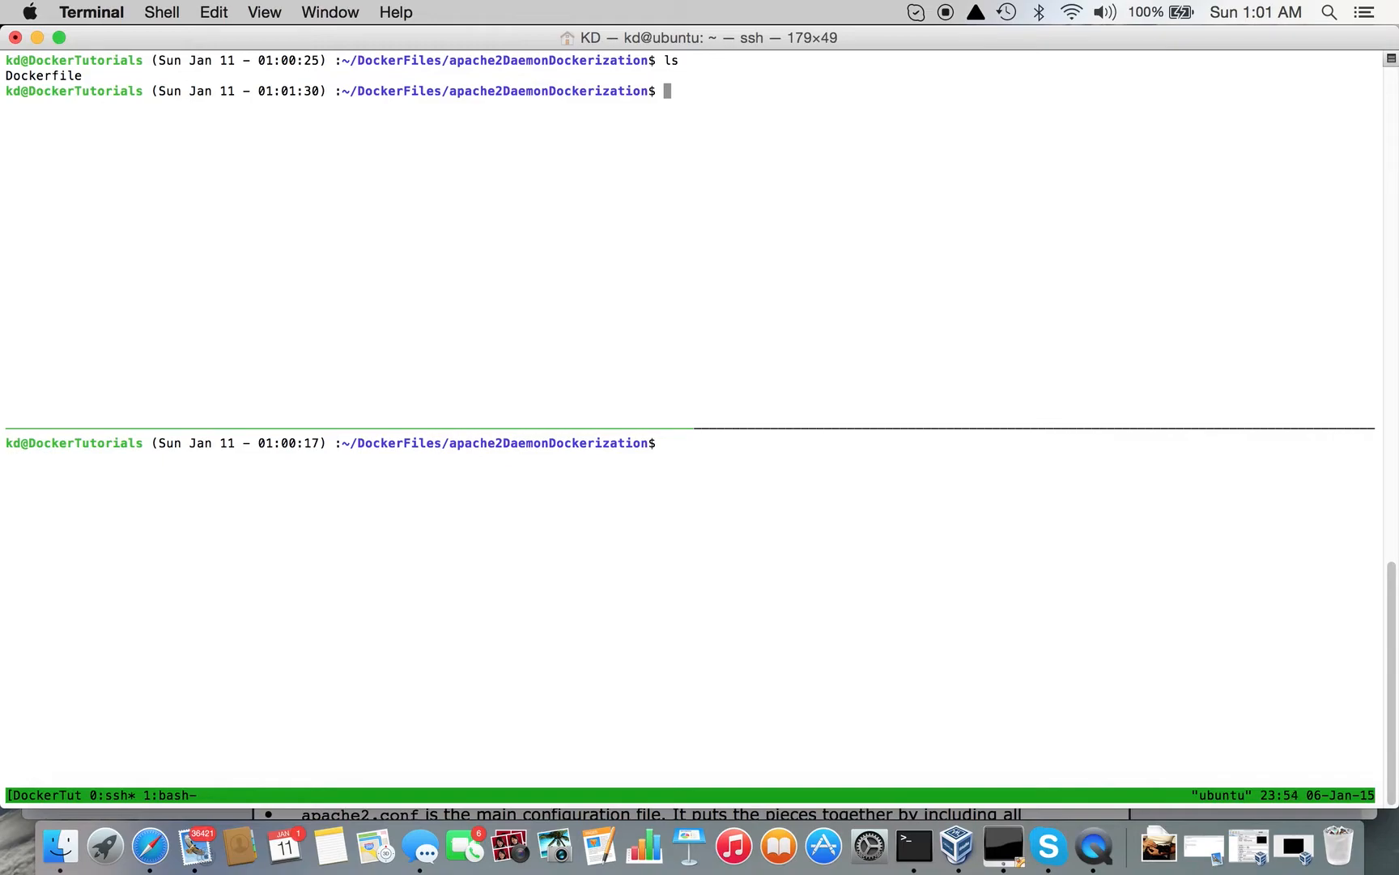
Review the Dockerfile in vi, then return to a cleared prompt in the same folder
{"action": "type", "text": "vi Docke"}
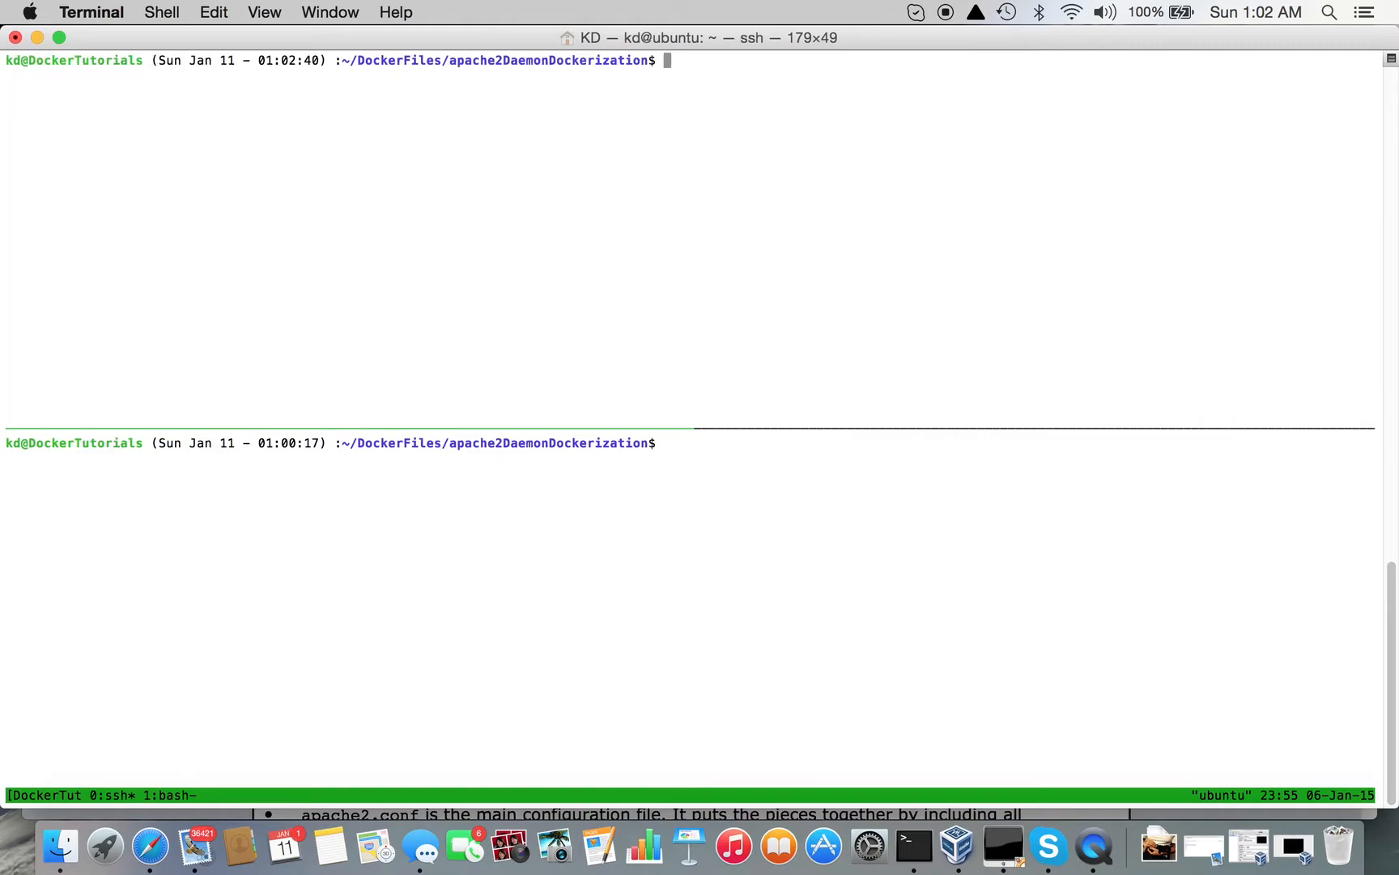
Build the image kuldeeparyadotcom/ubuntuapache2:snapshot from the Dockerfile with sudo docker build
{"action": "type", "text": "sudo docker"}
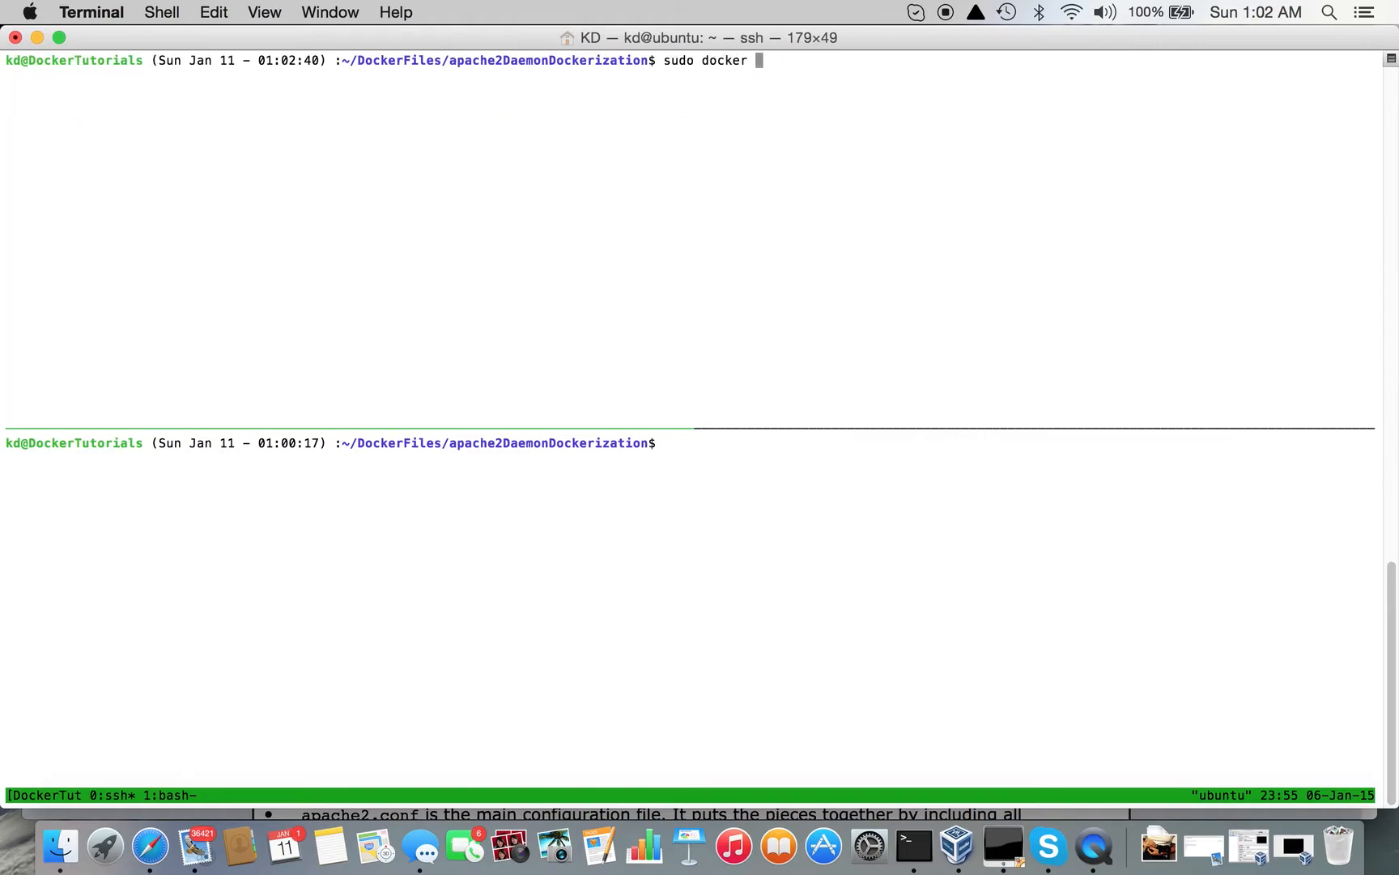
{"action": "type", "text": "build"}
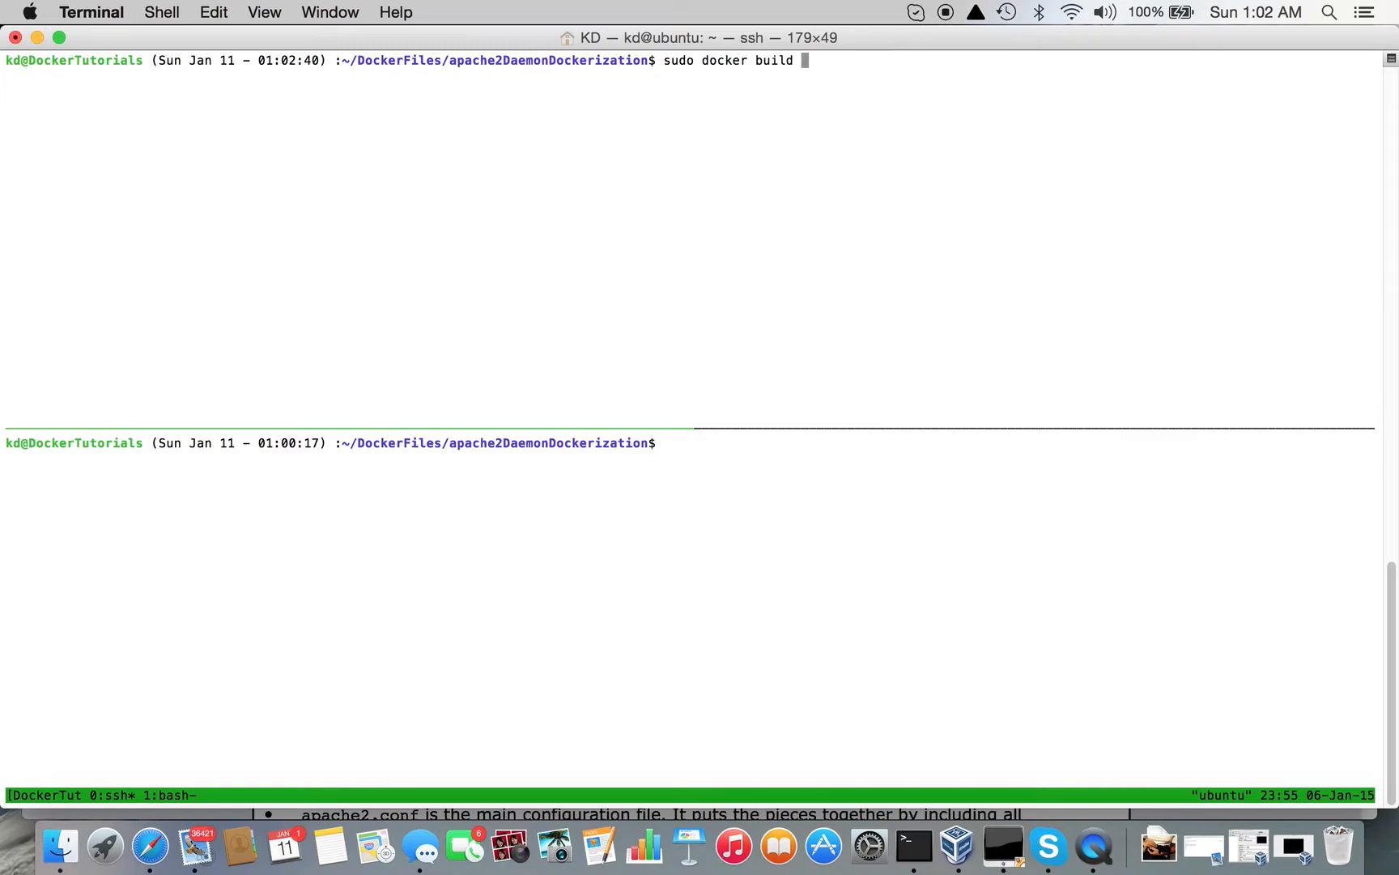
{"action": "type", "text": "-t kuldepe"}
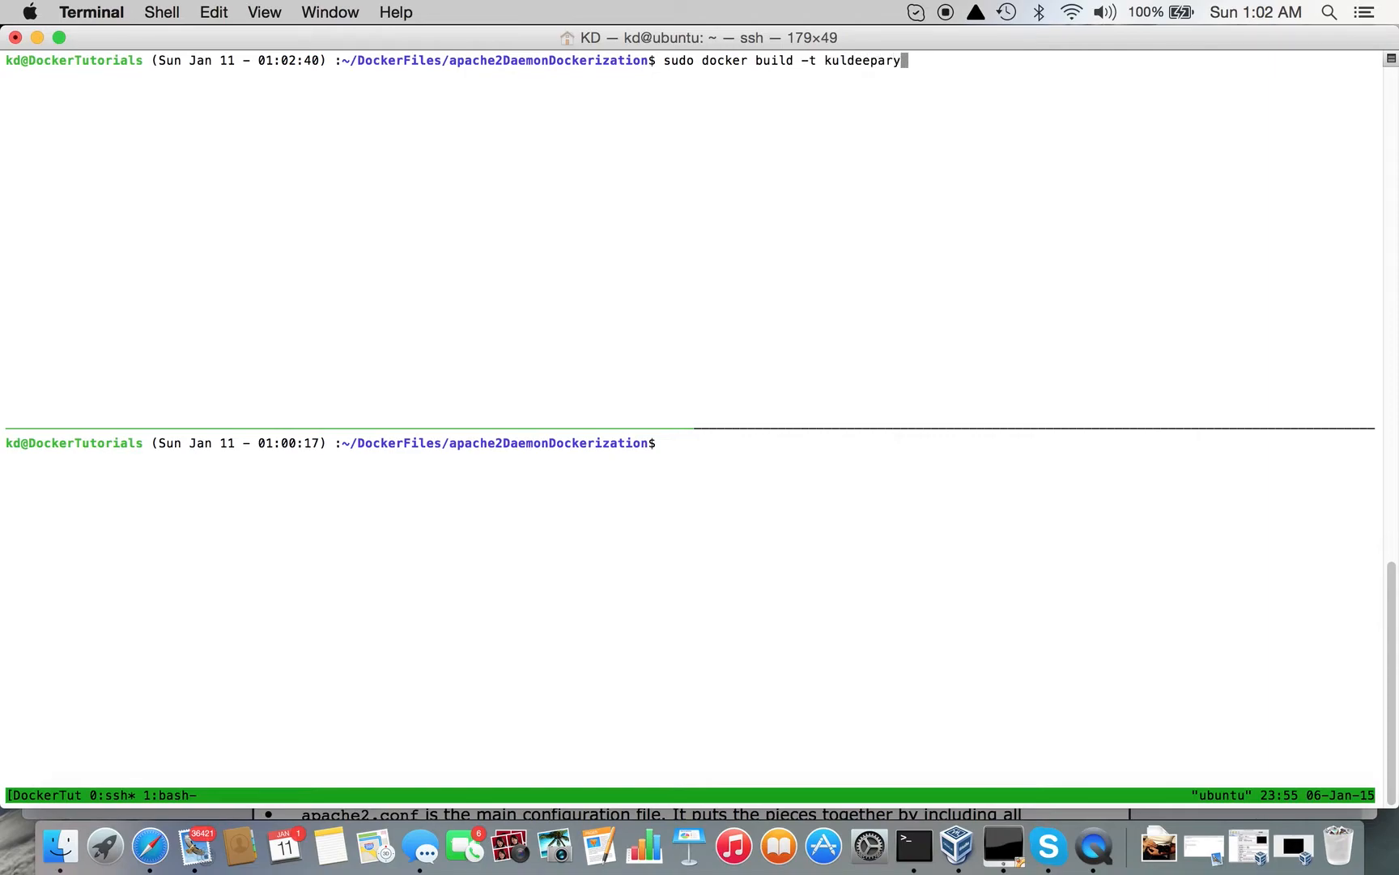
{"action": "type", "text": "adotcom/"}
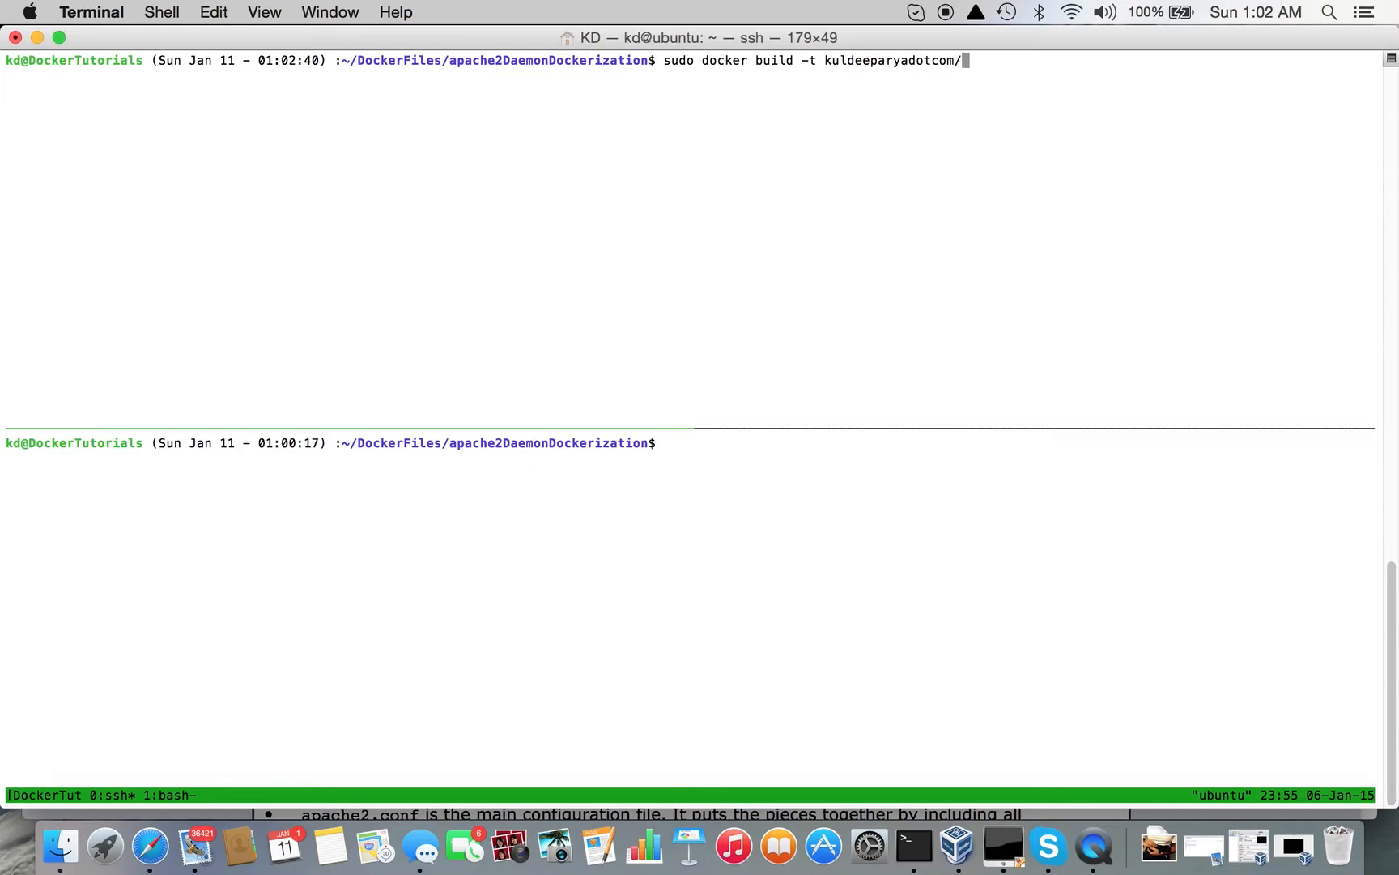
{"action": "type", "text": "ubuntu"}
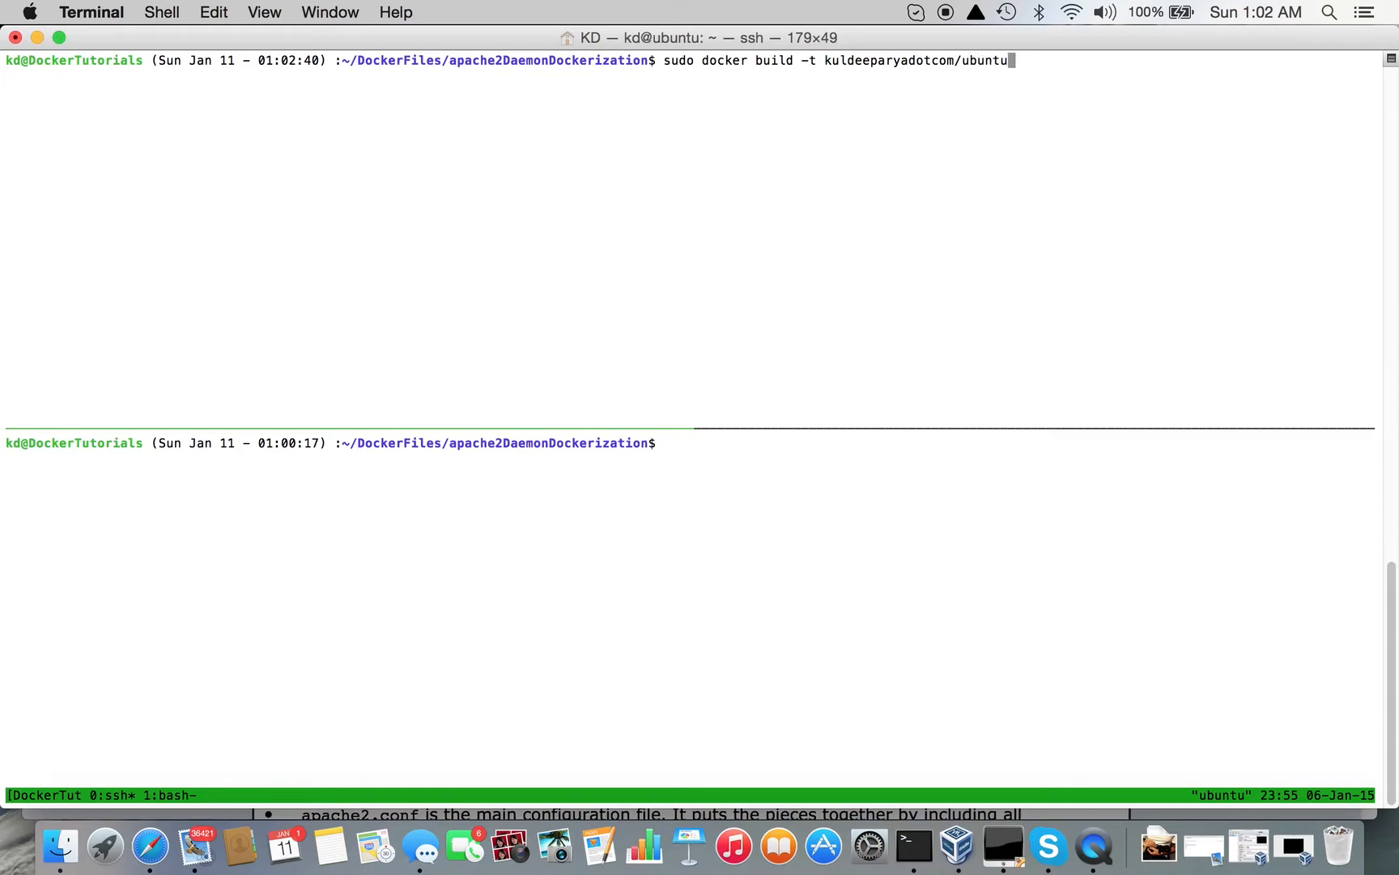
{"action": "type", "text": "apache"}
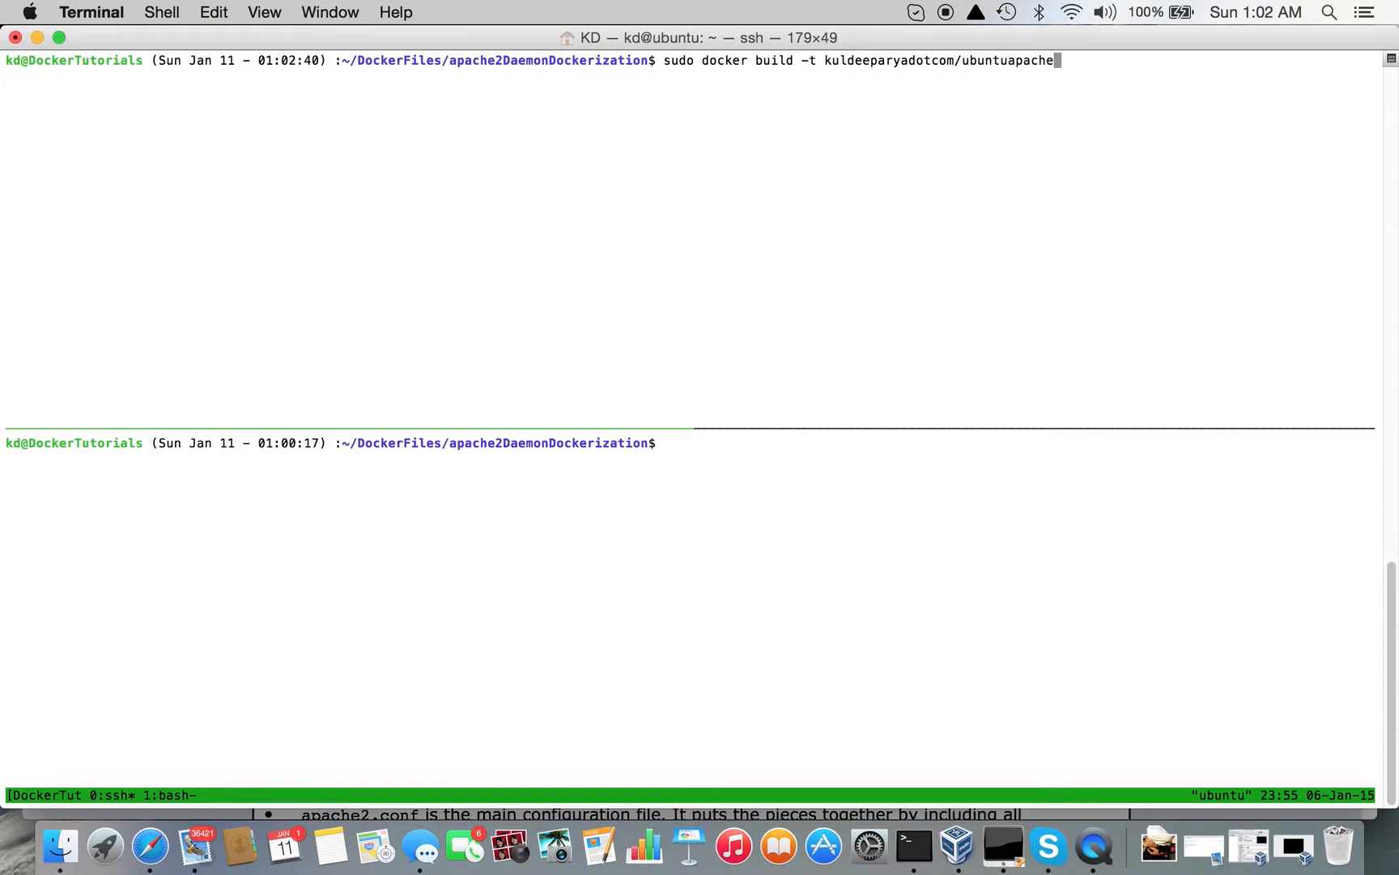
{"action": "type", "text": ":snaps"}
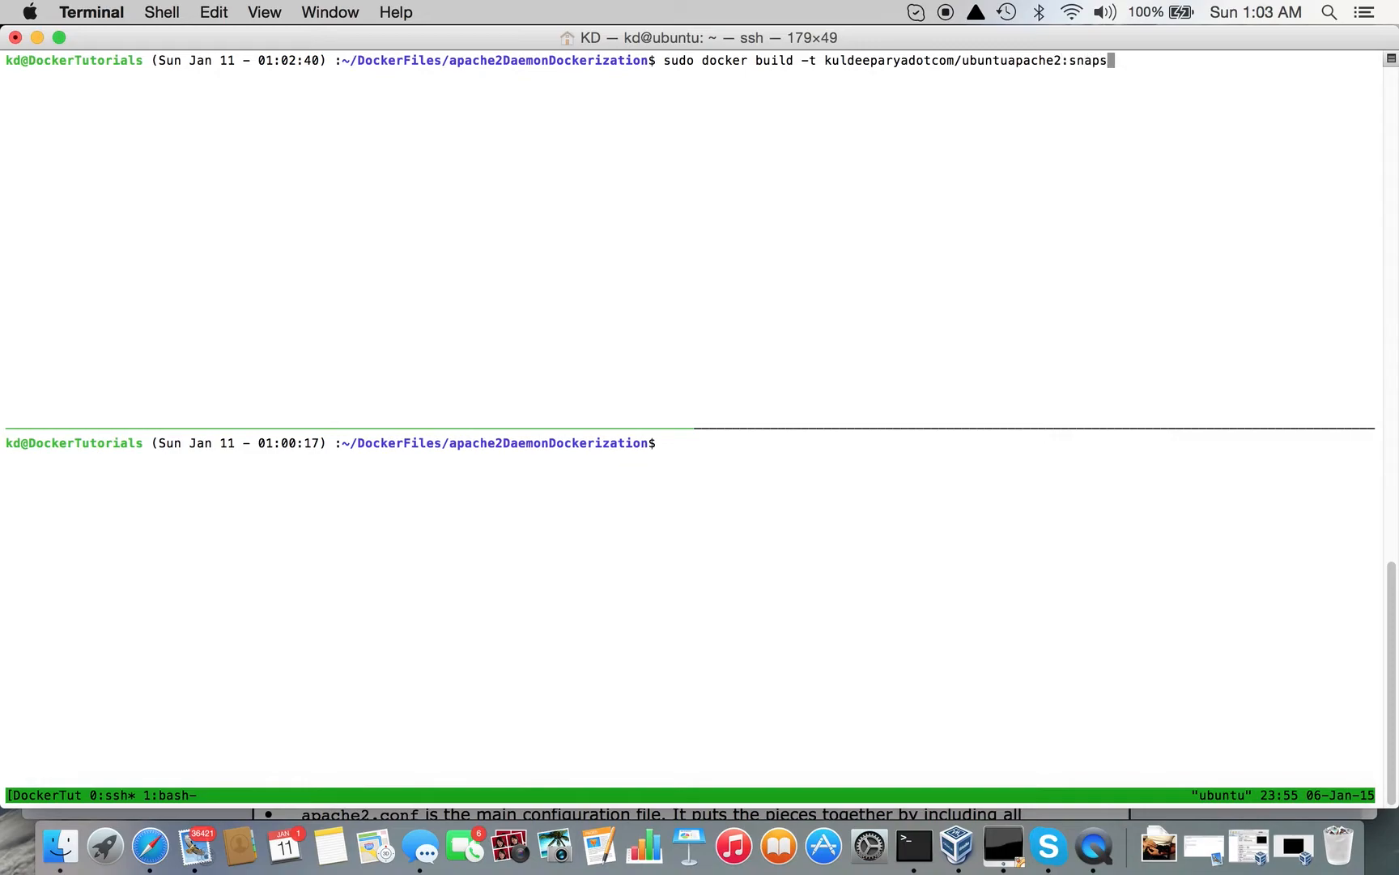
{"action": "type", "text": "hot"}
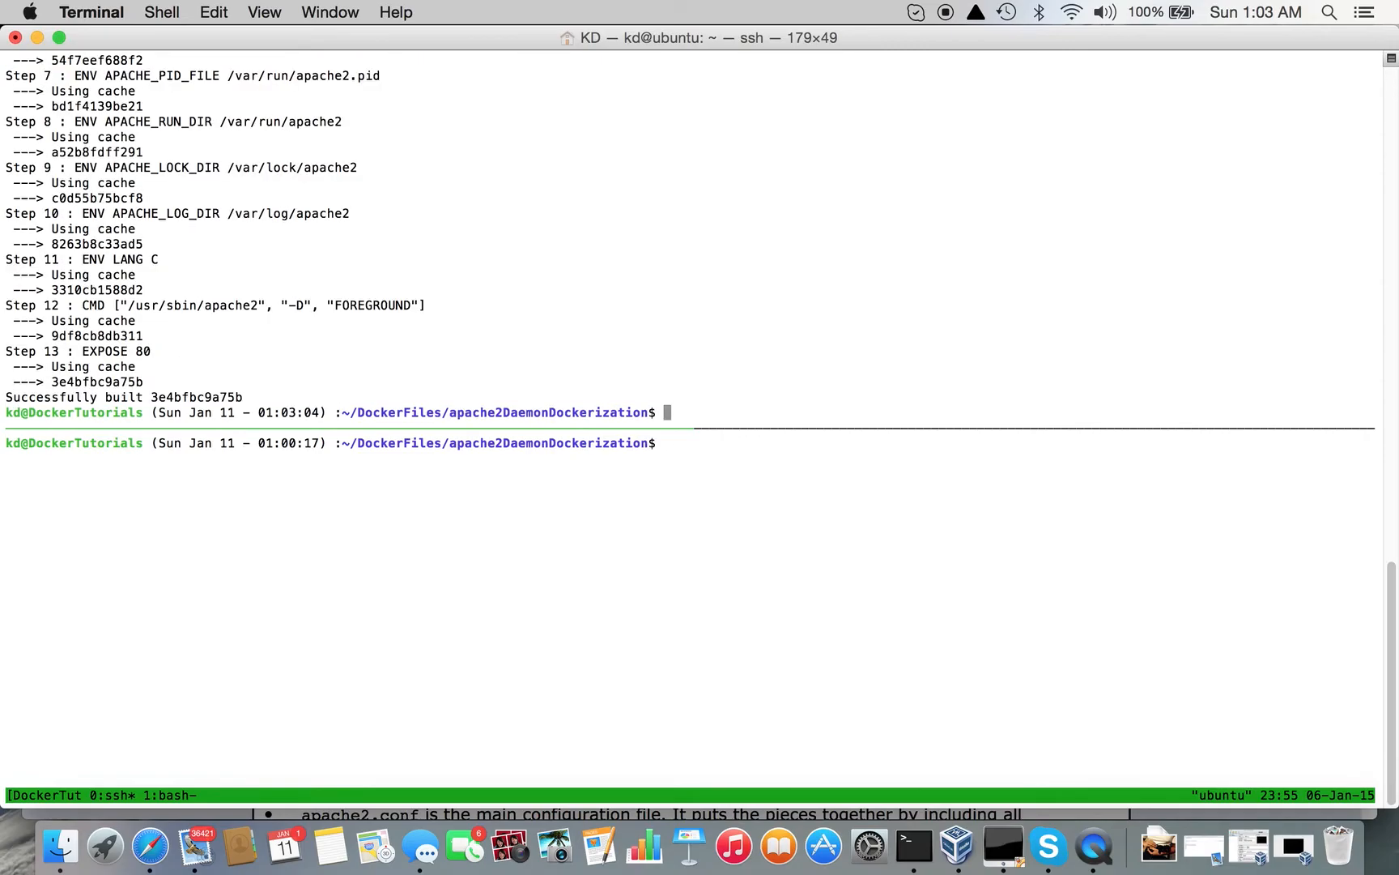
List local Docker images and highlight the new ubuntuapache2 snapshot entry 3e4bfbc9a75b
{"action": "double_click", "coordinate": [45, 397]}
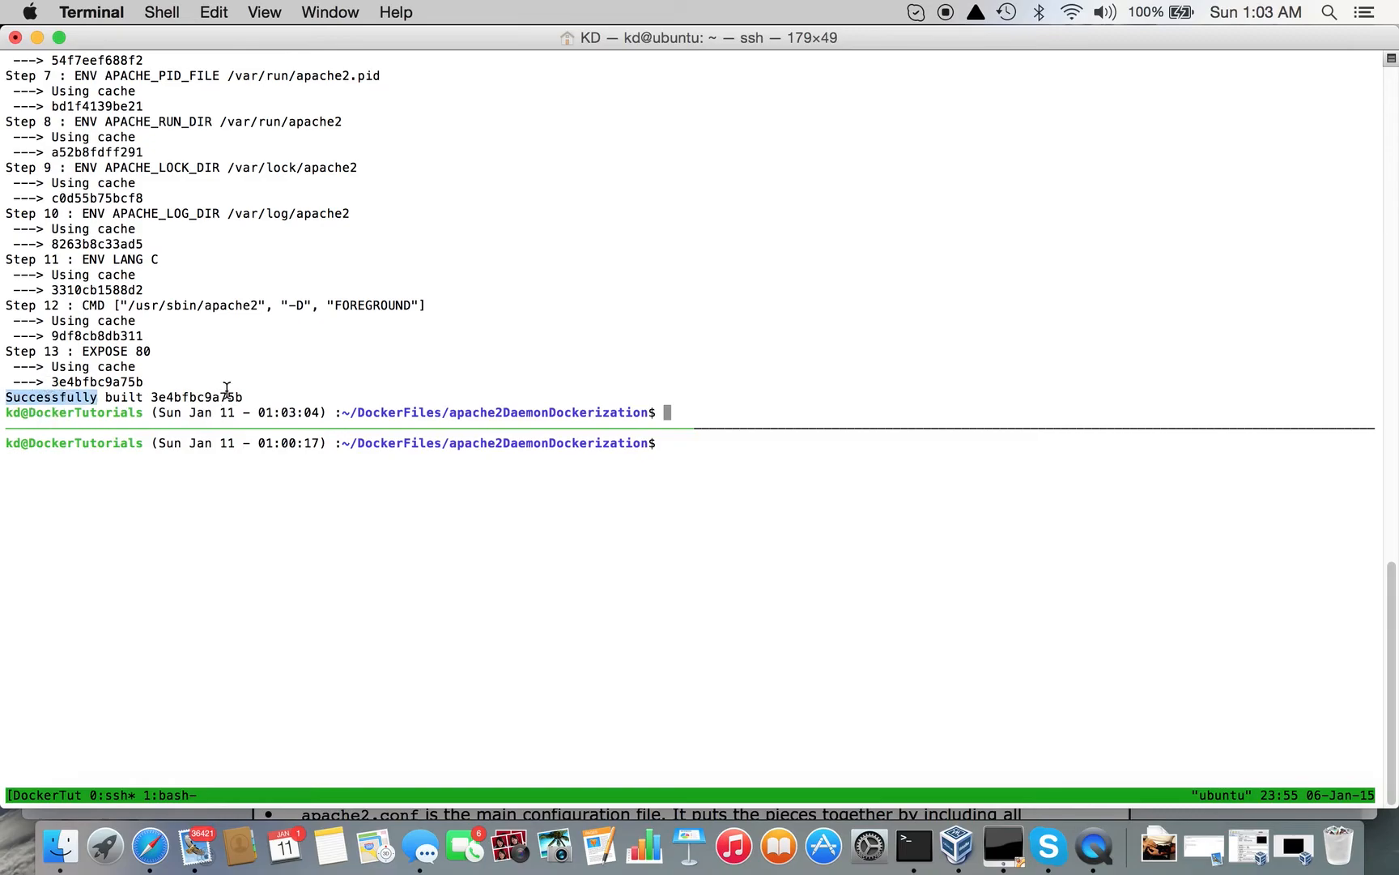
{"action": "mouse_move", "coordinate": [234, 386]}
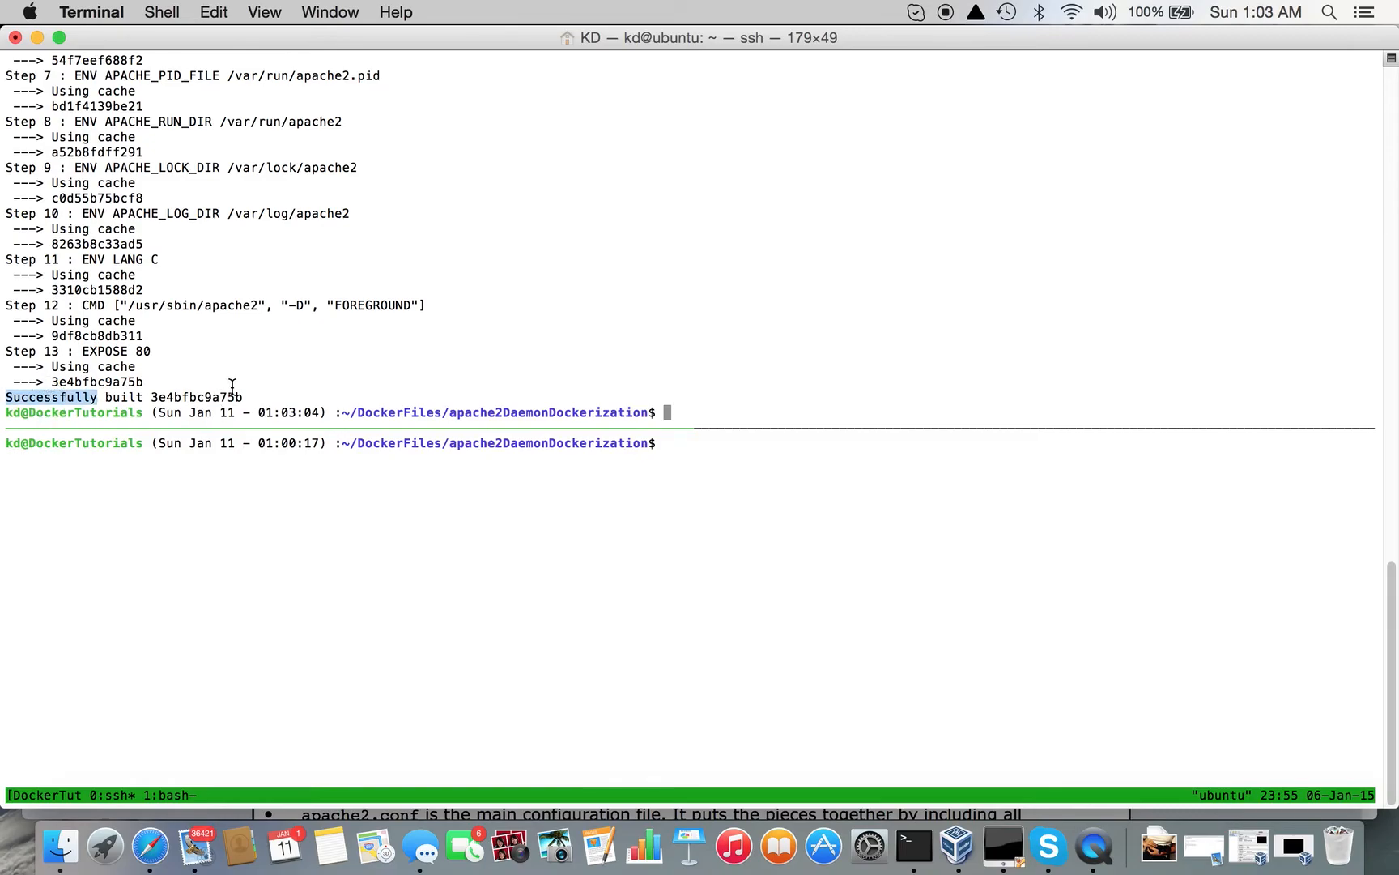
{"action": "type", "text": "clear"}
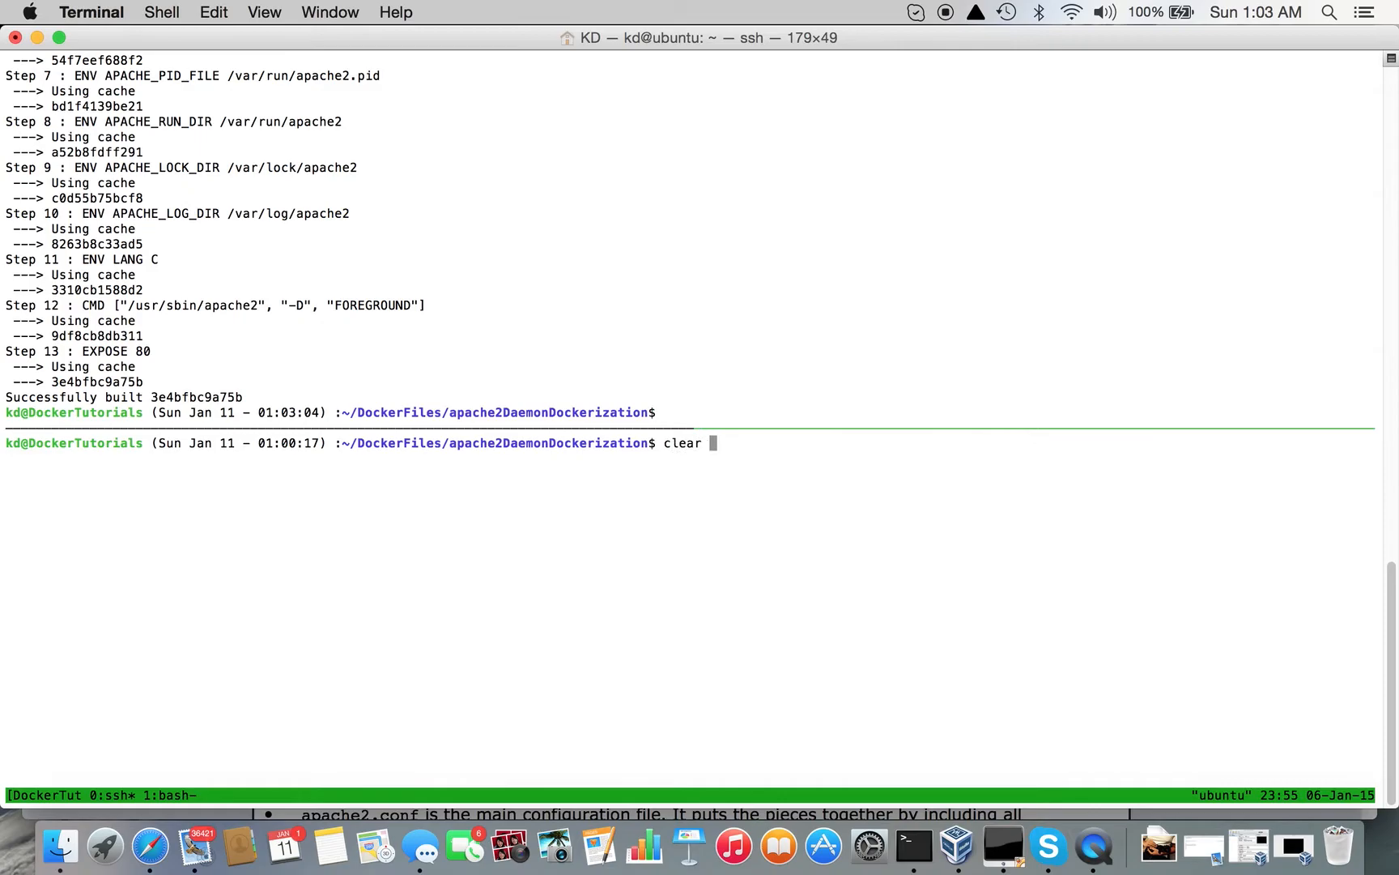
{"action": "type", "text": "sudo d"}
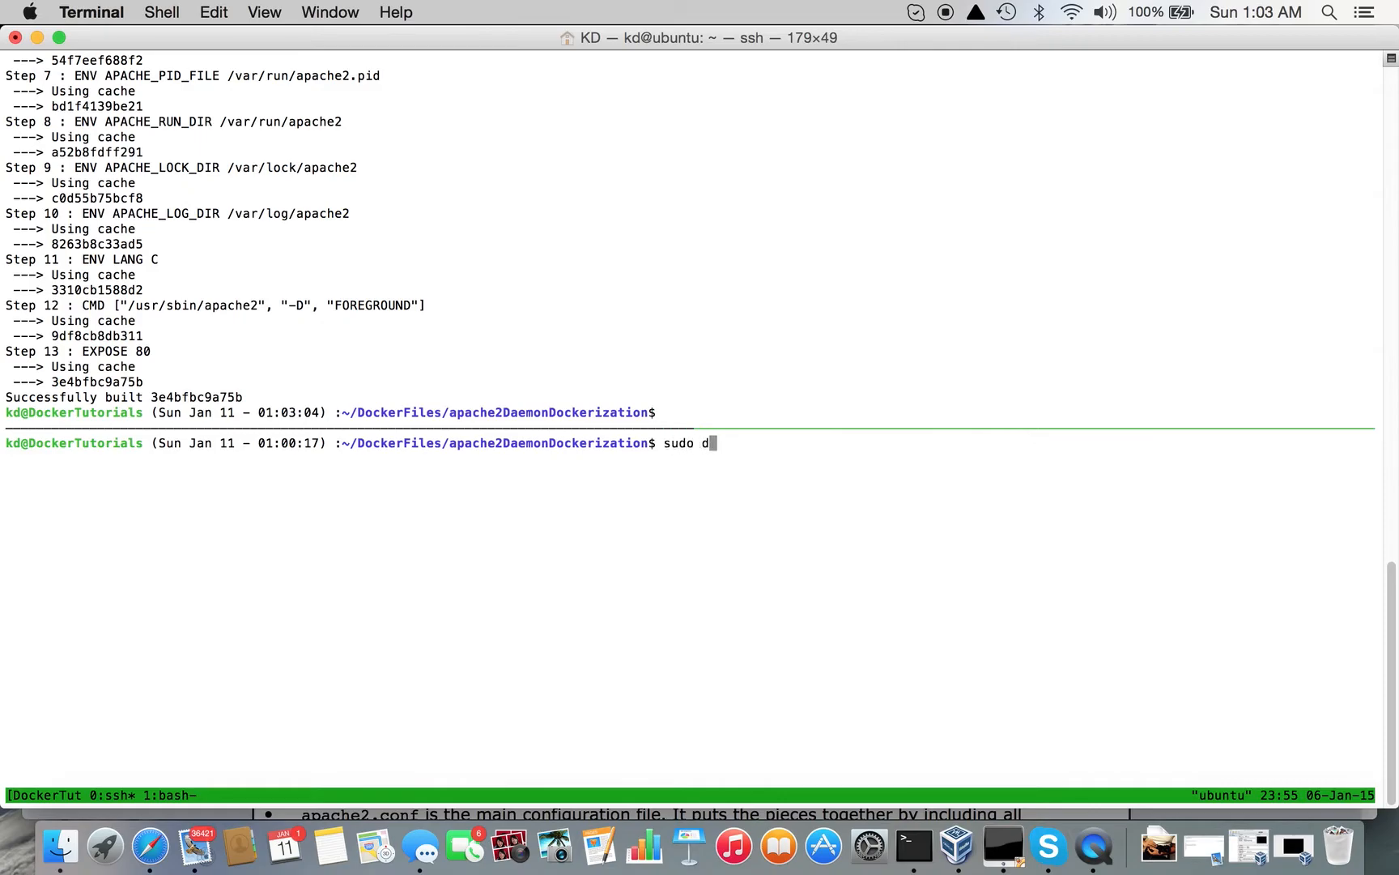
{"action": "type", "text": "ocker images"}
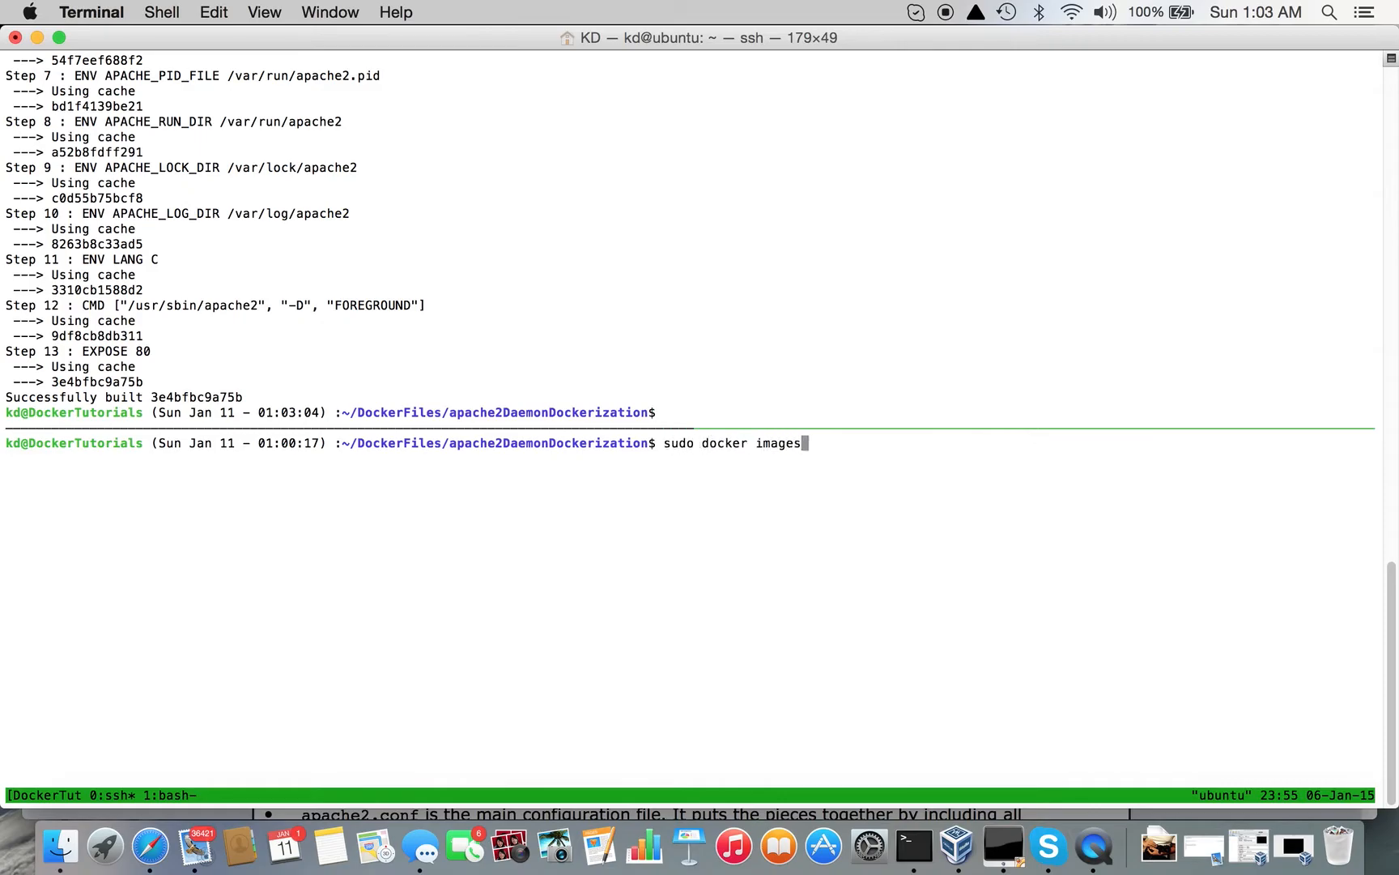
{"action": "key", "text": "Return"}
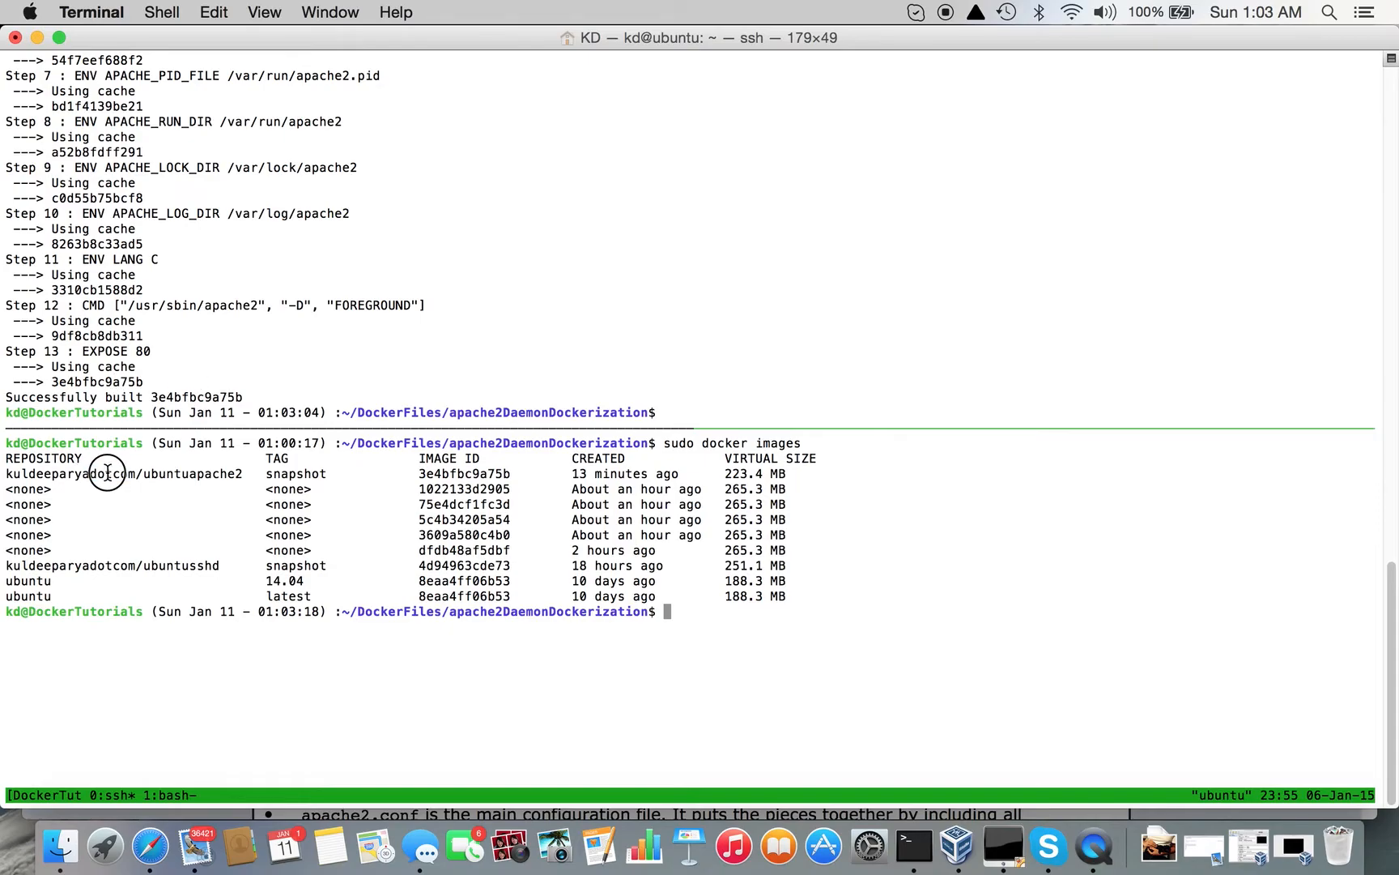
{"action": "double_click", "coordinate": [105, 474]}
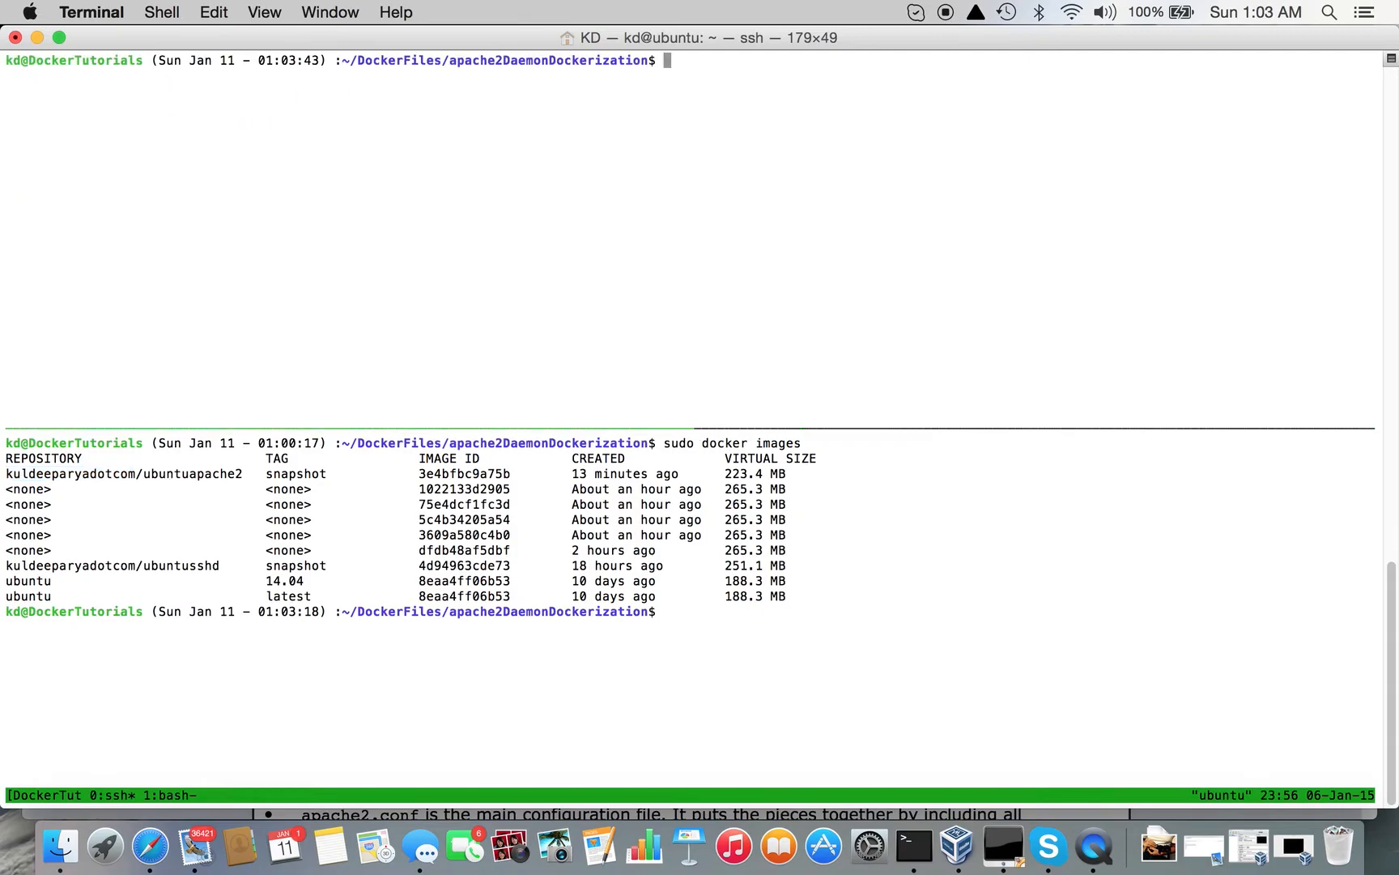
Run a detached container myweb from kuldeeparyadotcom/ubuntuapache2:snapshot with published ports (-P)
{"action": "type", "text": "sudo"}
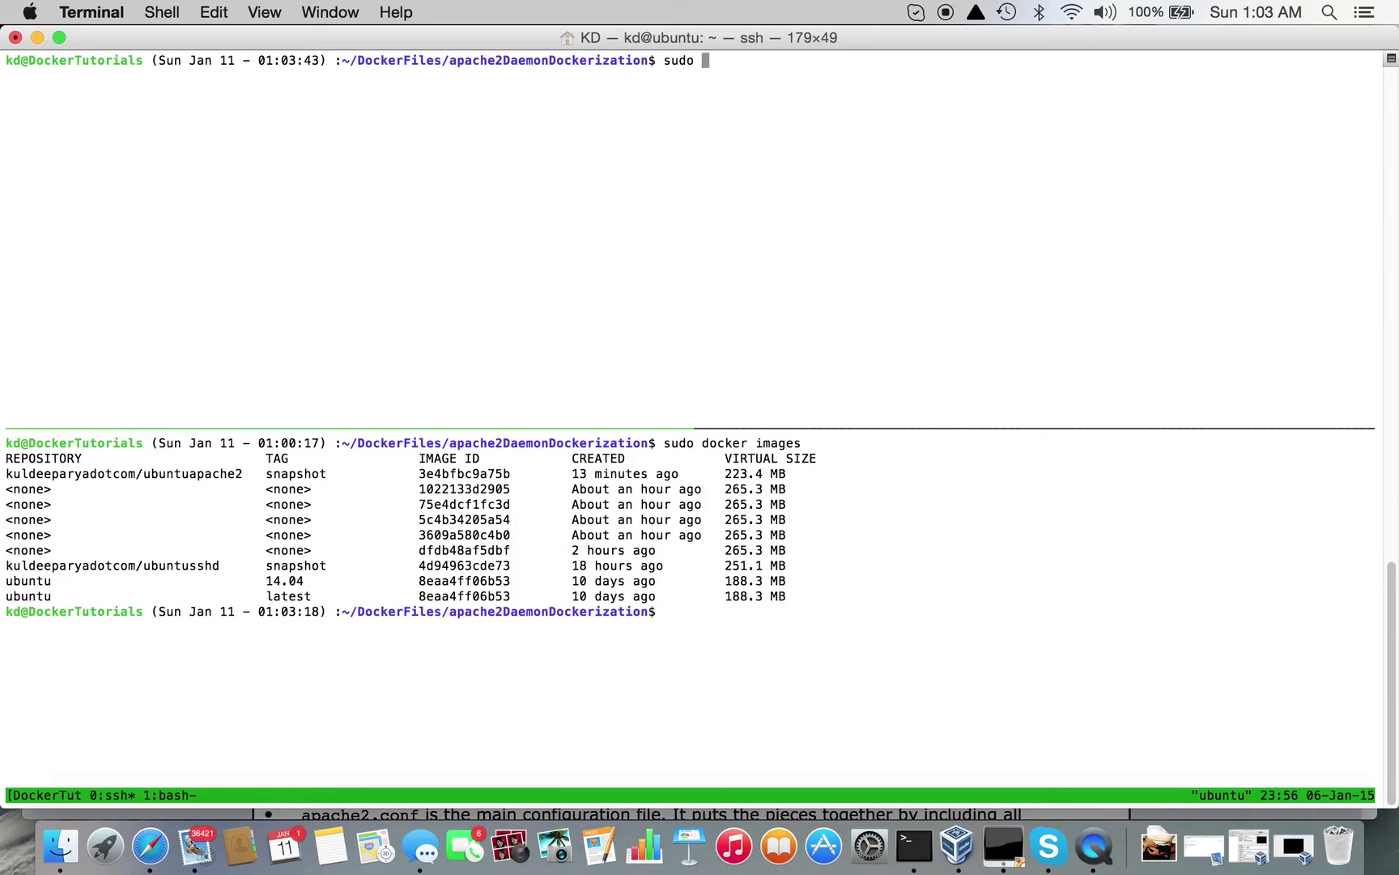
{"action": "type", "text": "docker"}
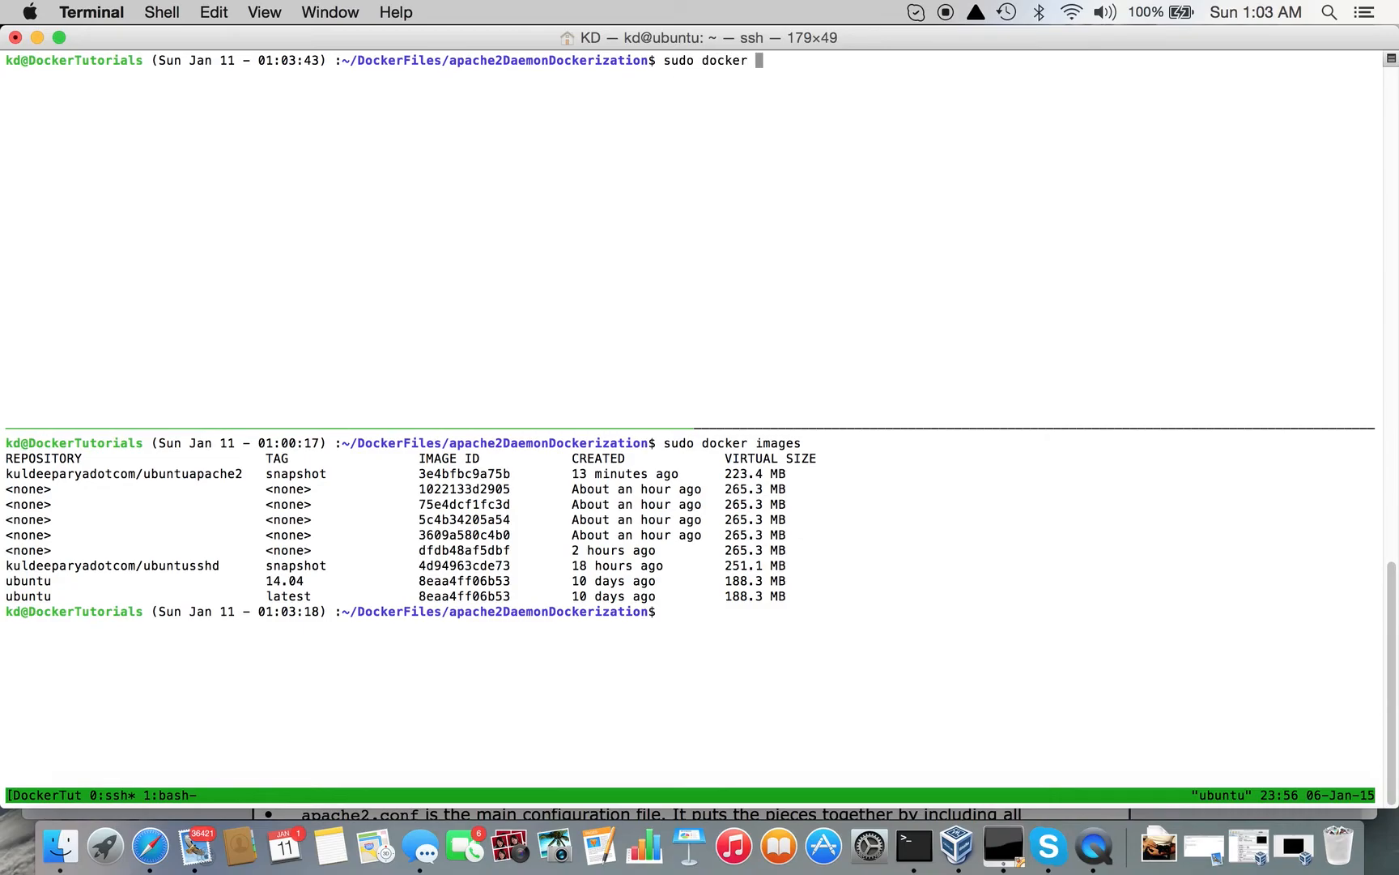
{"action": "type", "text": "run -d"}
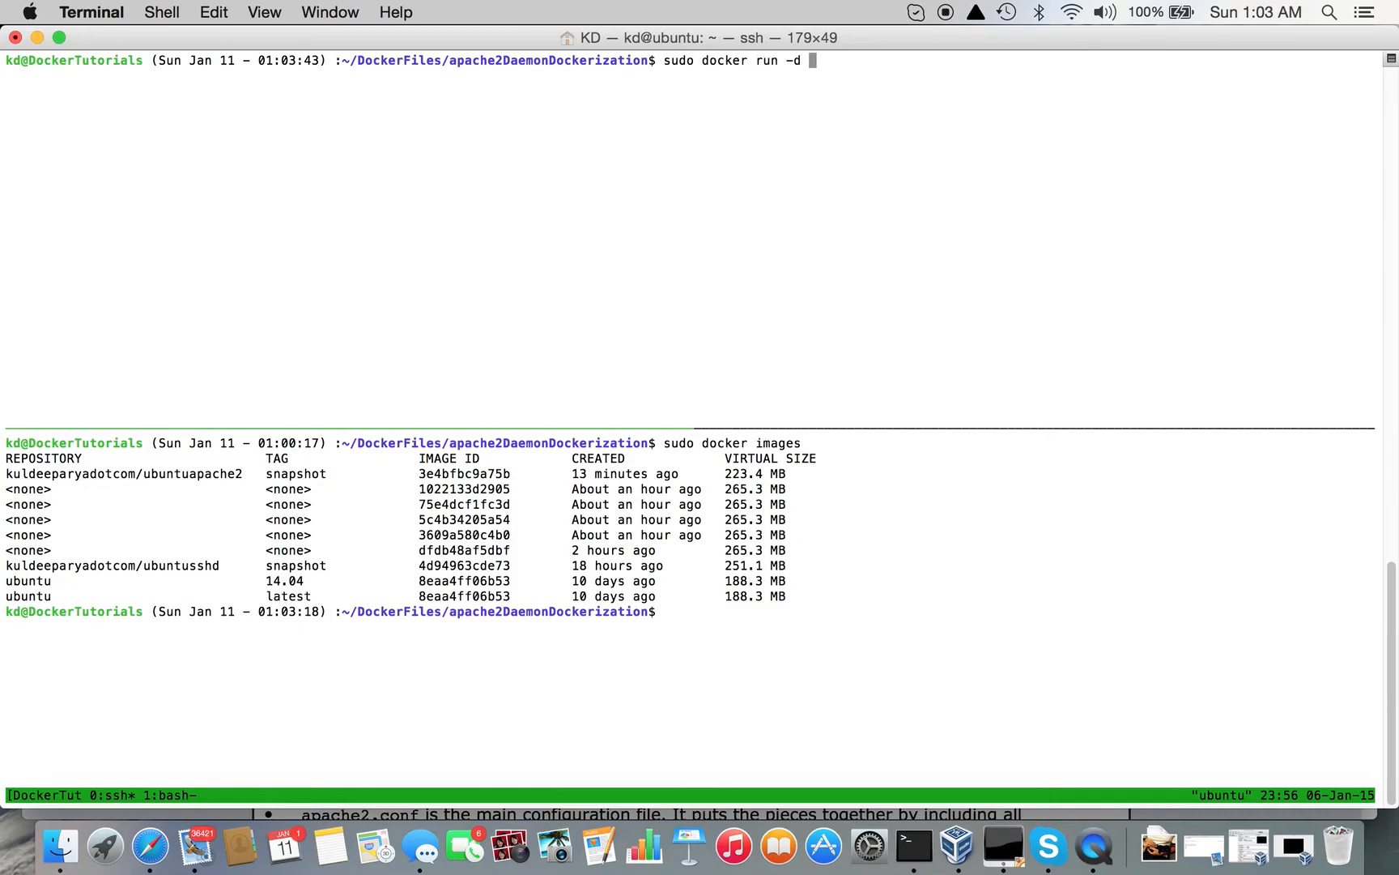
{"action": "type", "text": "-P"}
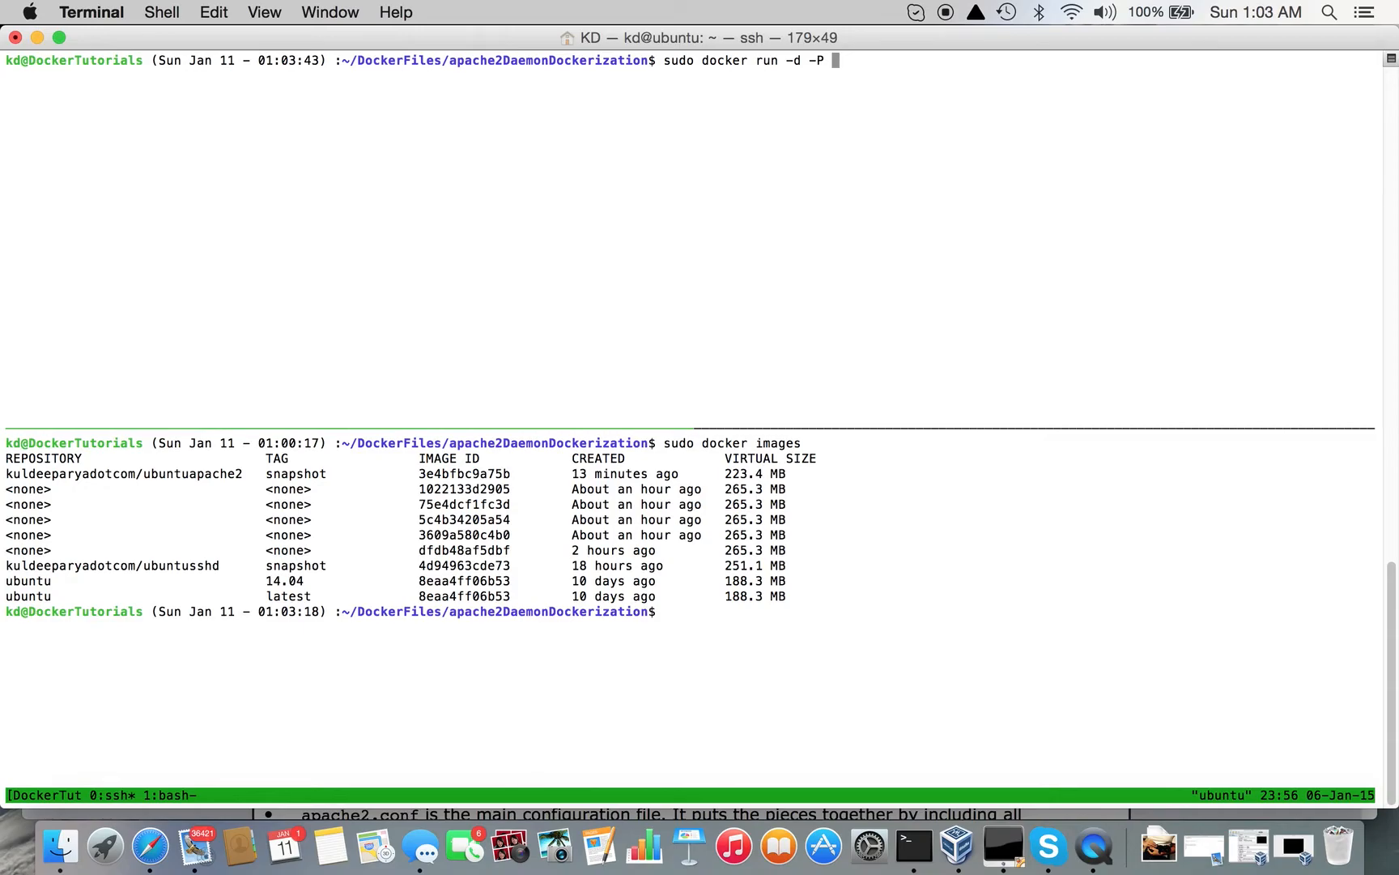
{"action": "type", "text": "--name"}
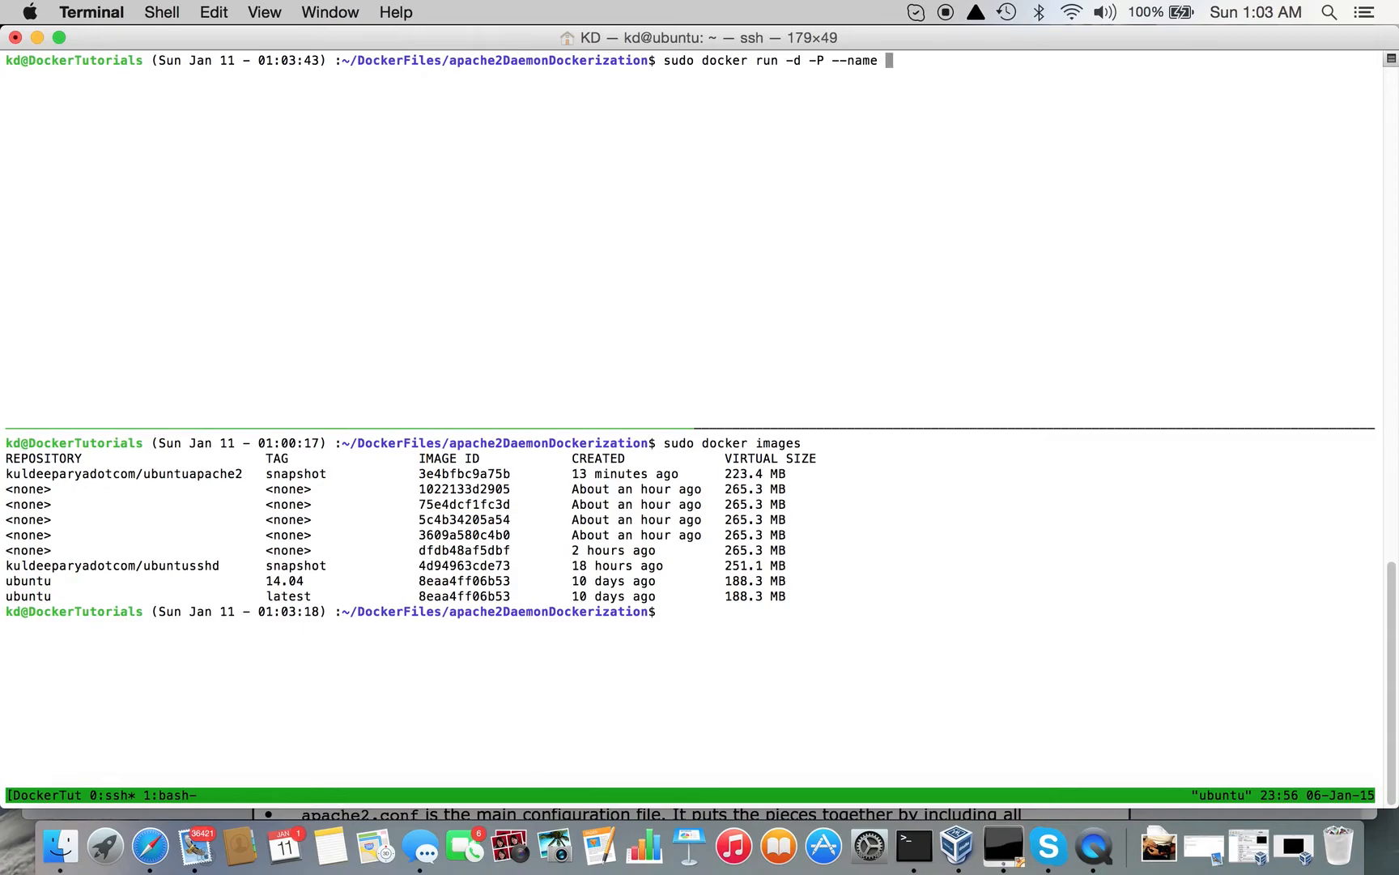
{"action": "type", "text": "myweb"}
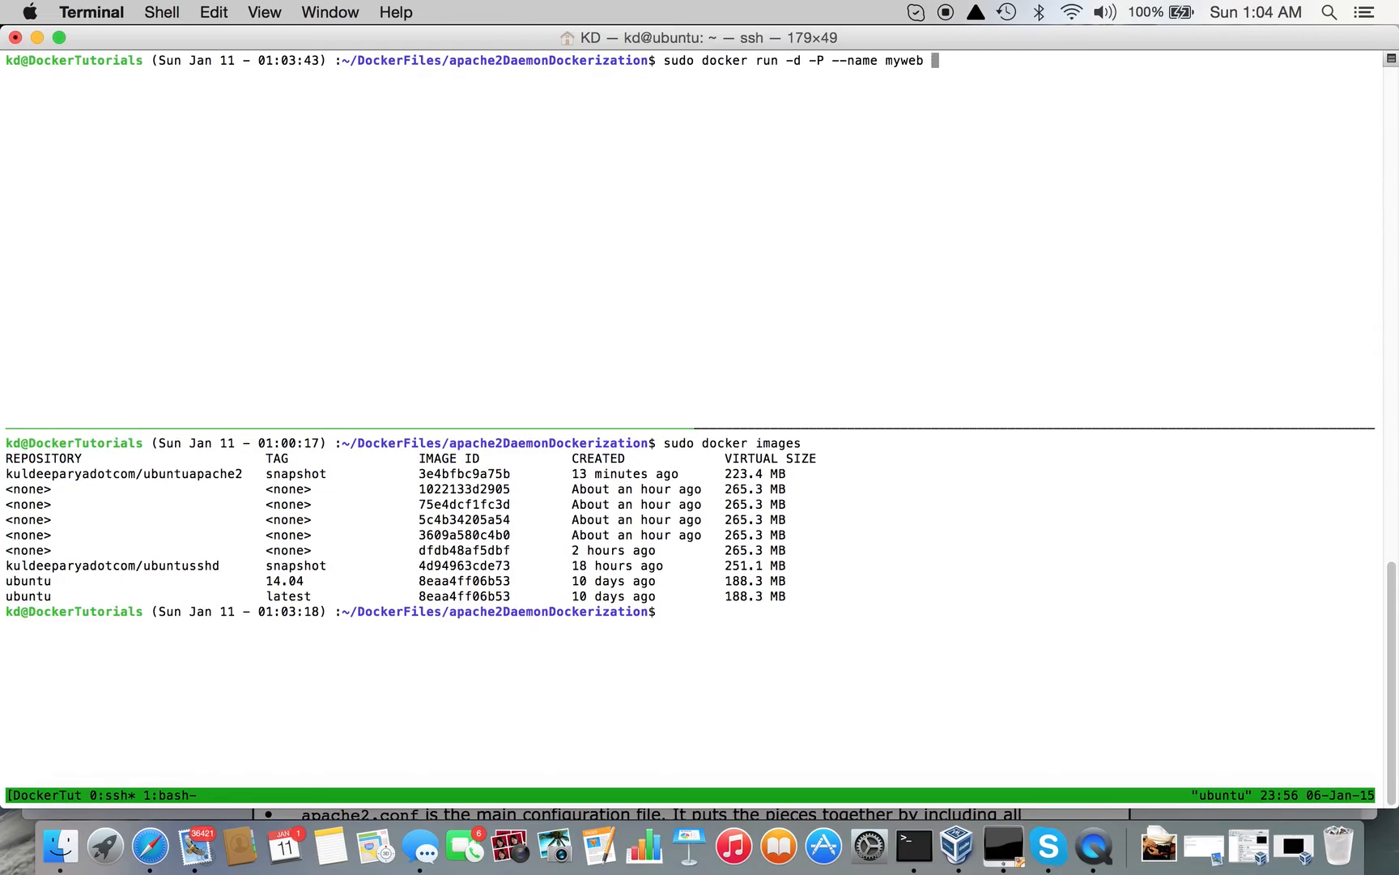
{"action": "type", "text": "kuldeepar"}
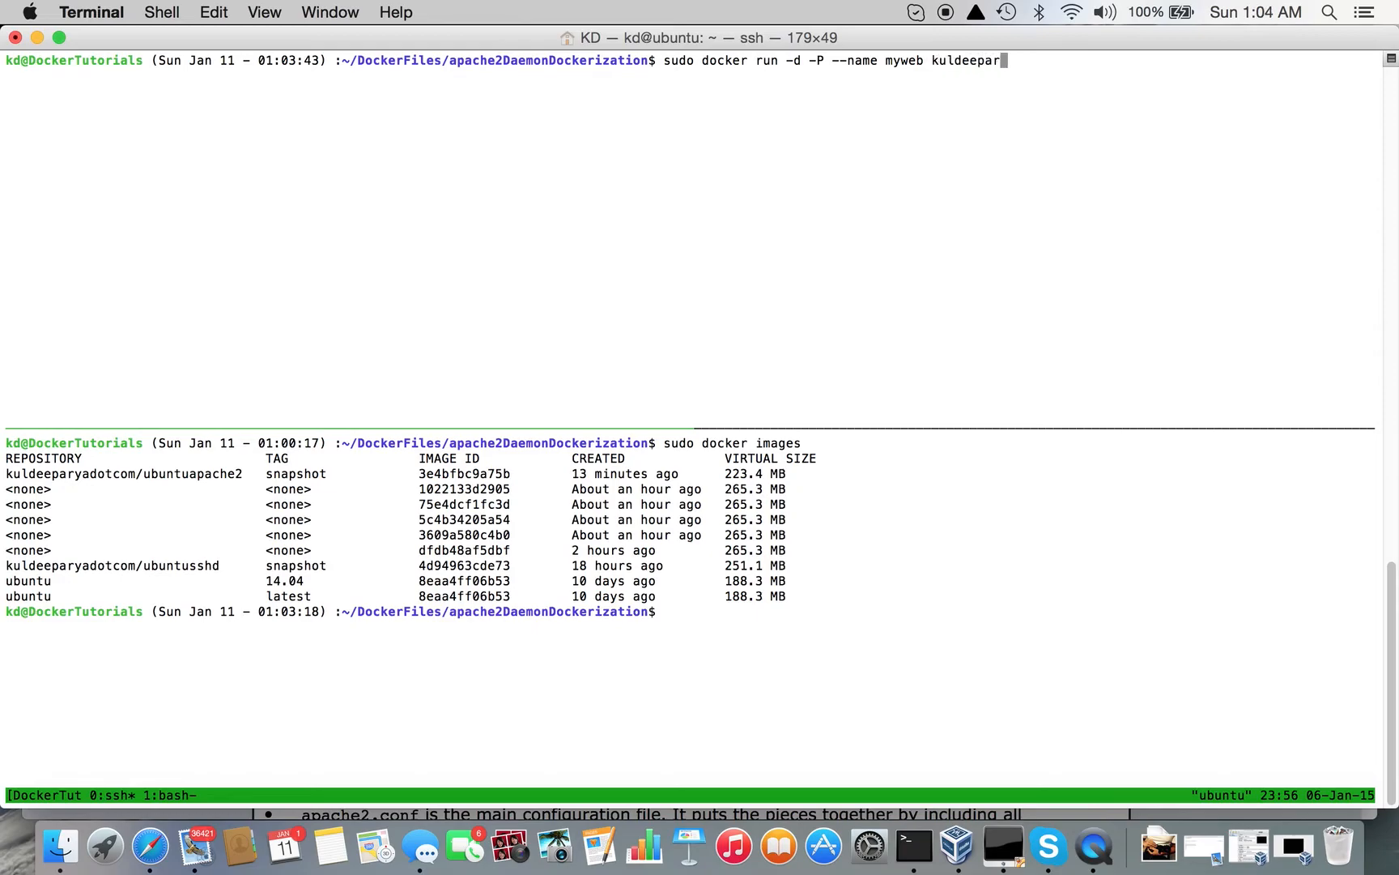
{"action": "type", "text": "yadotcom"}
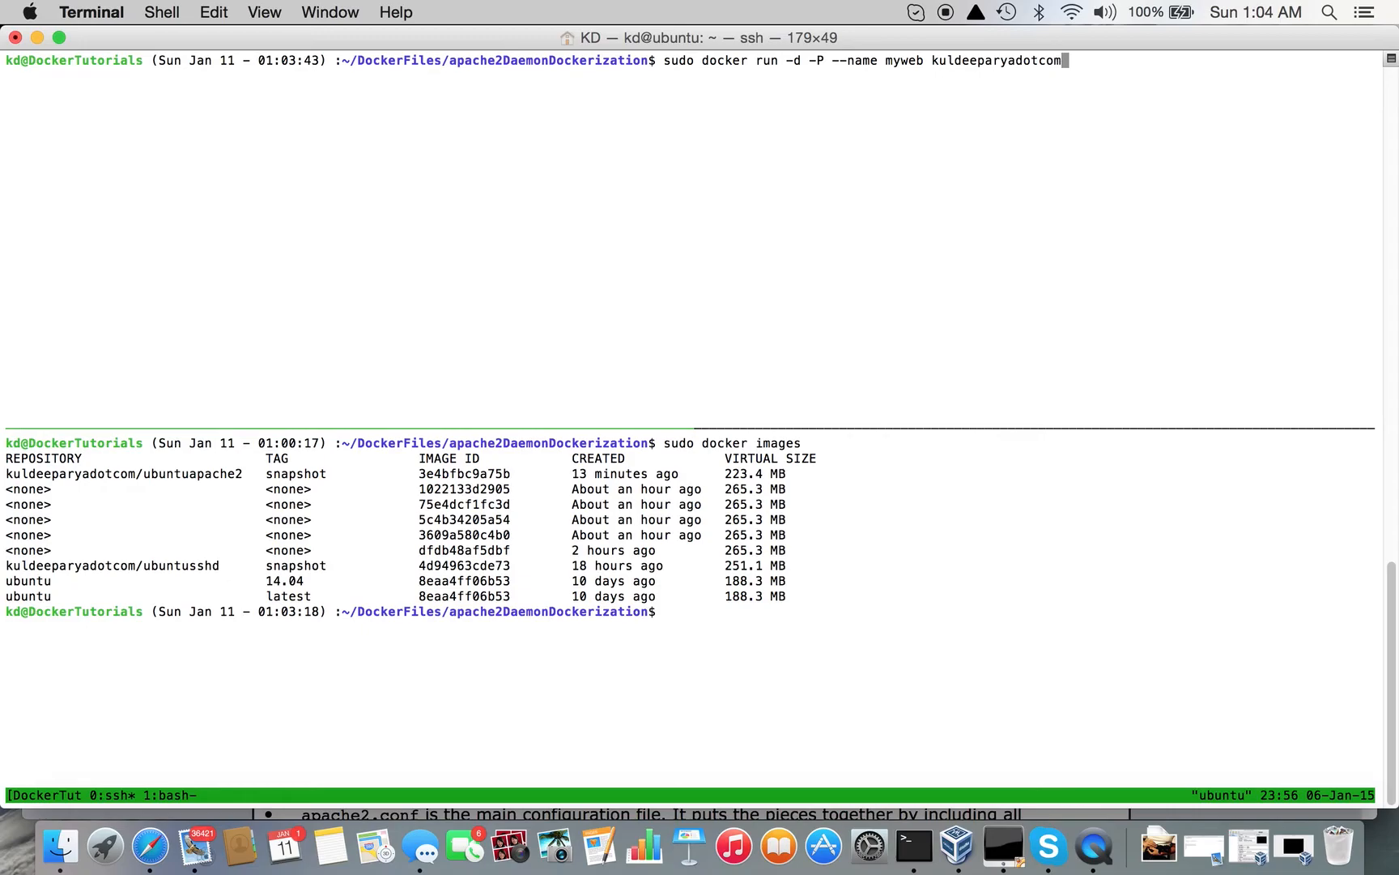
{"action": "type", "text": "/ub"}
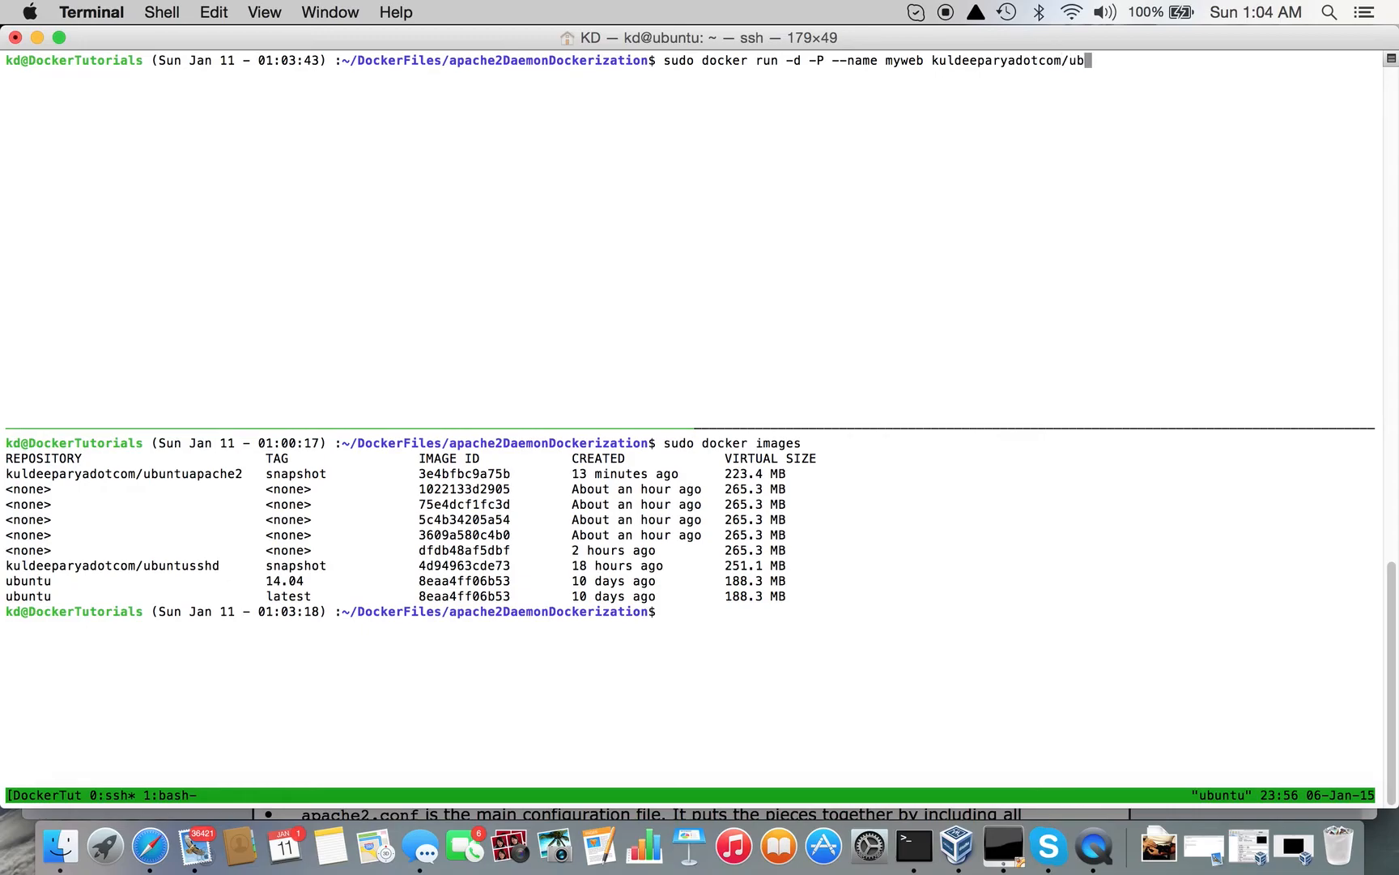
{"action": "type", "text": "untu"}
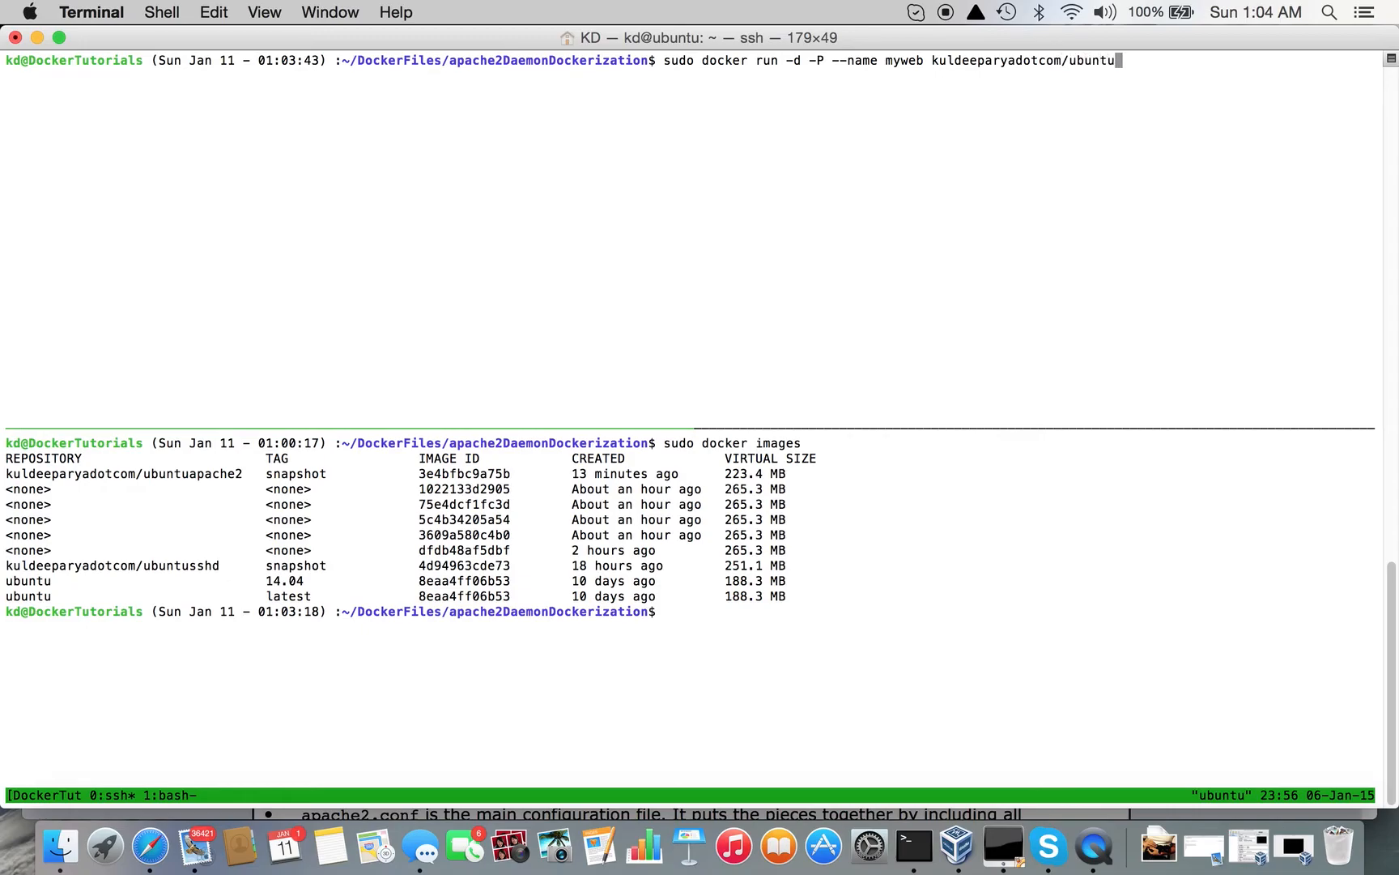
{"action": "type", "text": "apache"}
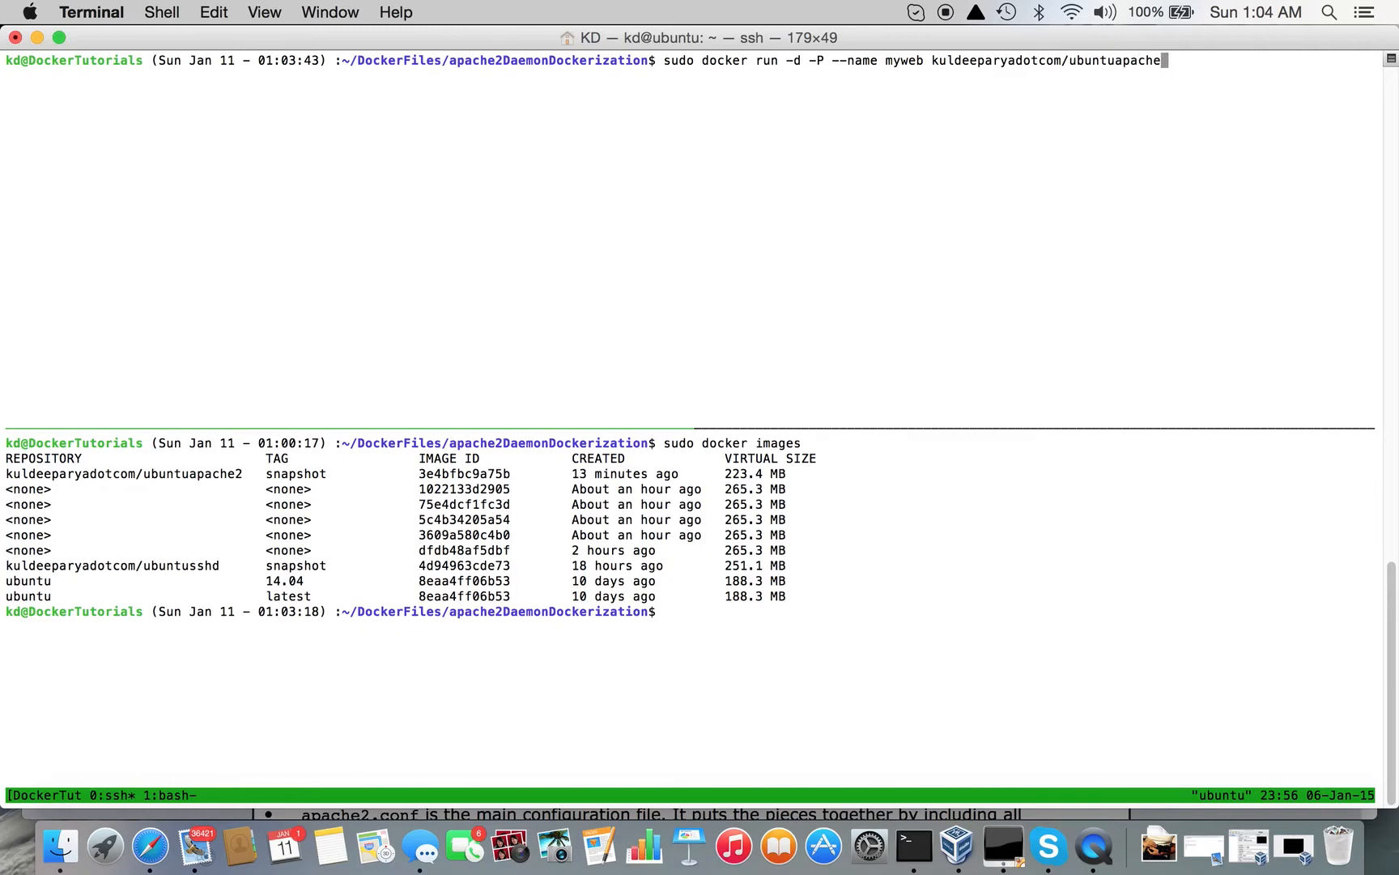
{"action": "type", "text": "2:snapshot"}
{"action": "type", "text": "sudo docker ps"}
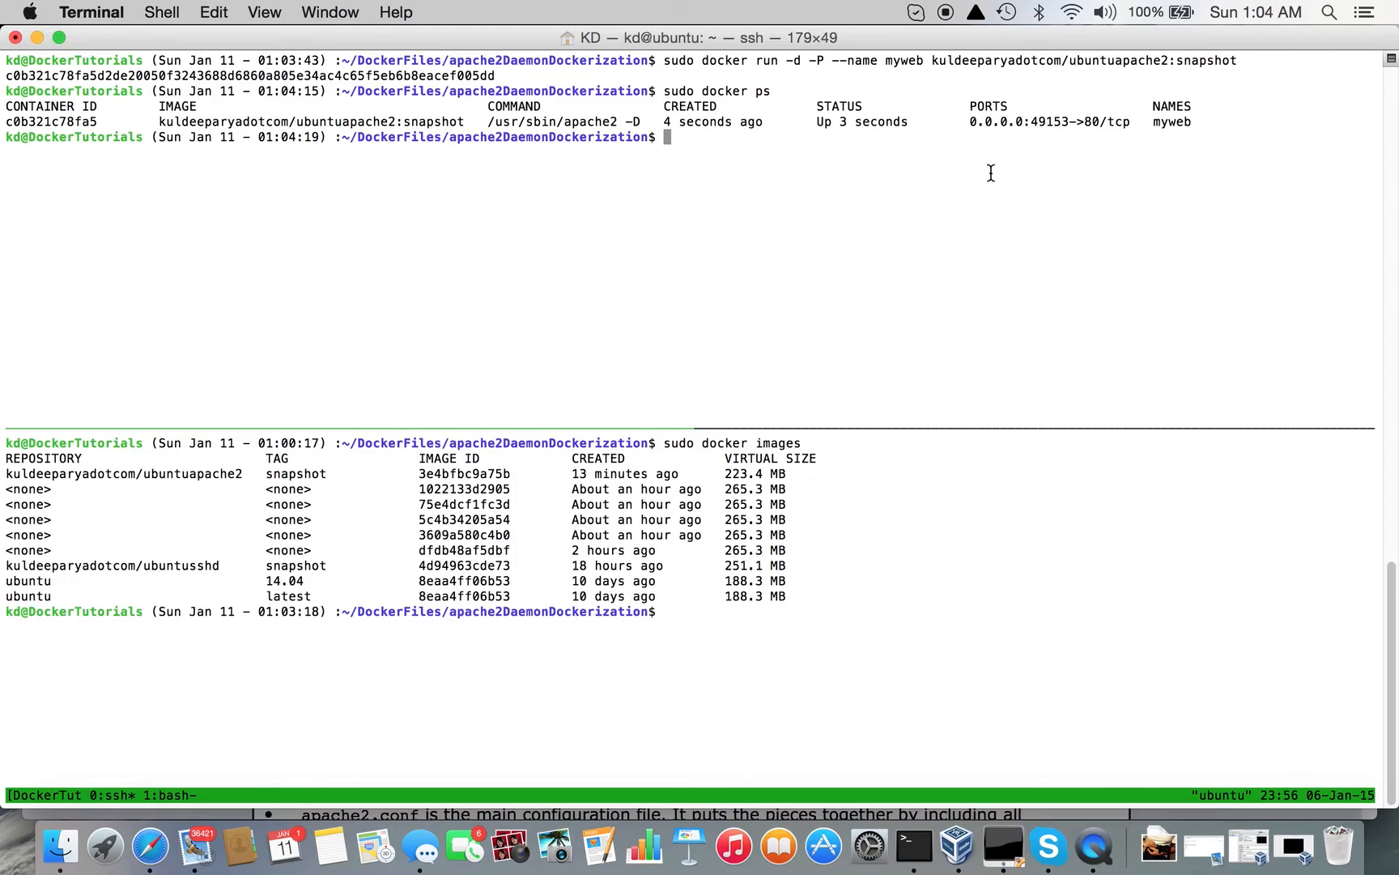
Note the container's host port 49153 and launch Safari via Spotlight
{"action": "double_click", "coordinate": [1048, 122]}
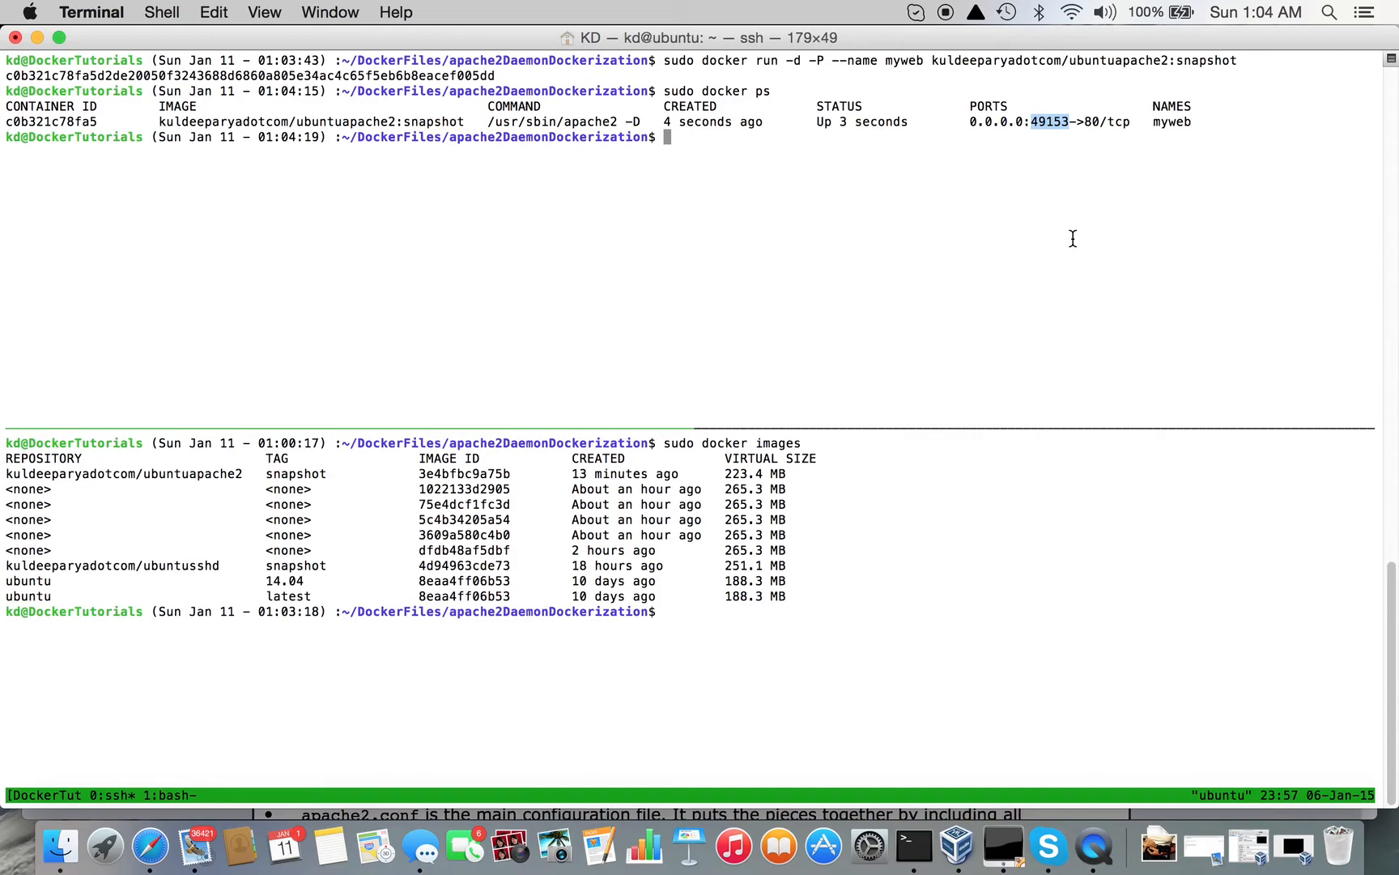
{"action": "type", "text": "safari"}
{"action": "type", "text": "http://Docker"}
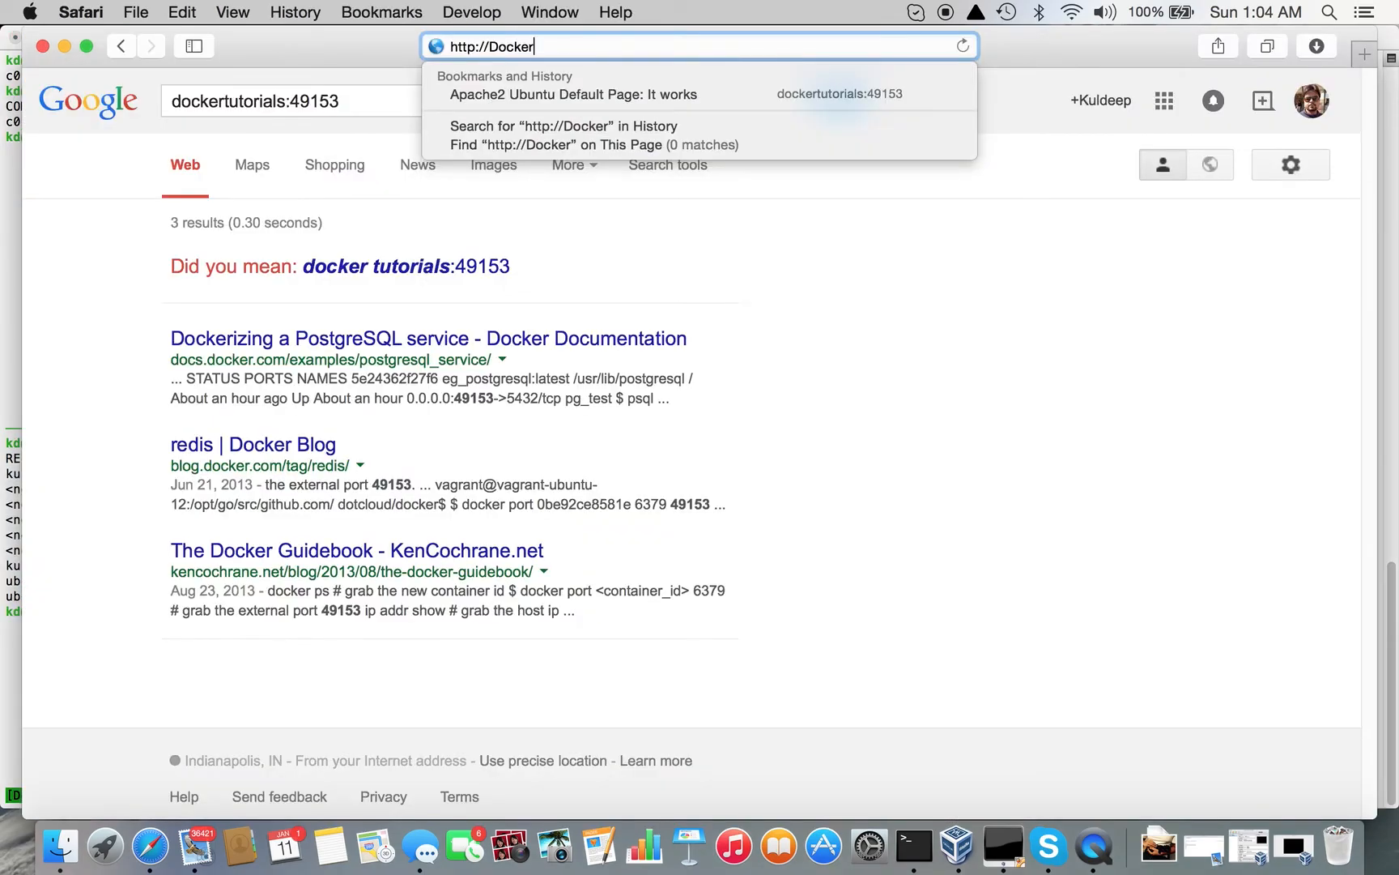
{"action": "type", "text": "Tutorials:"}
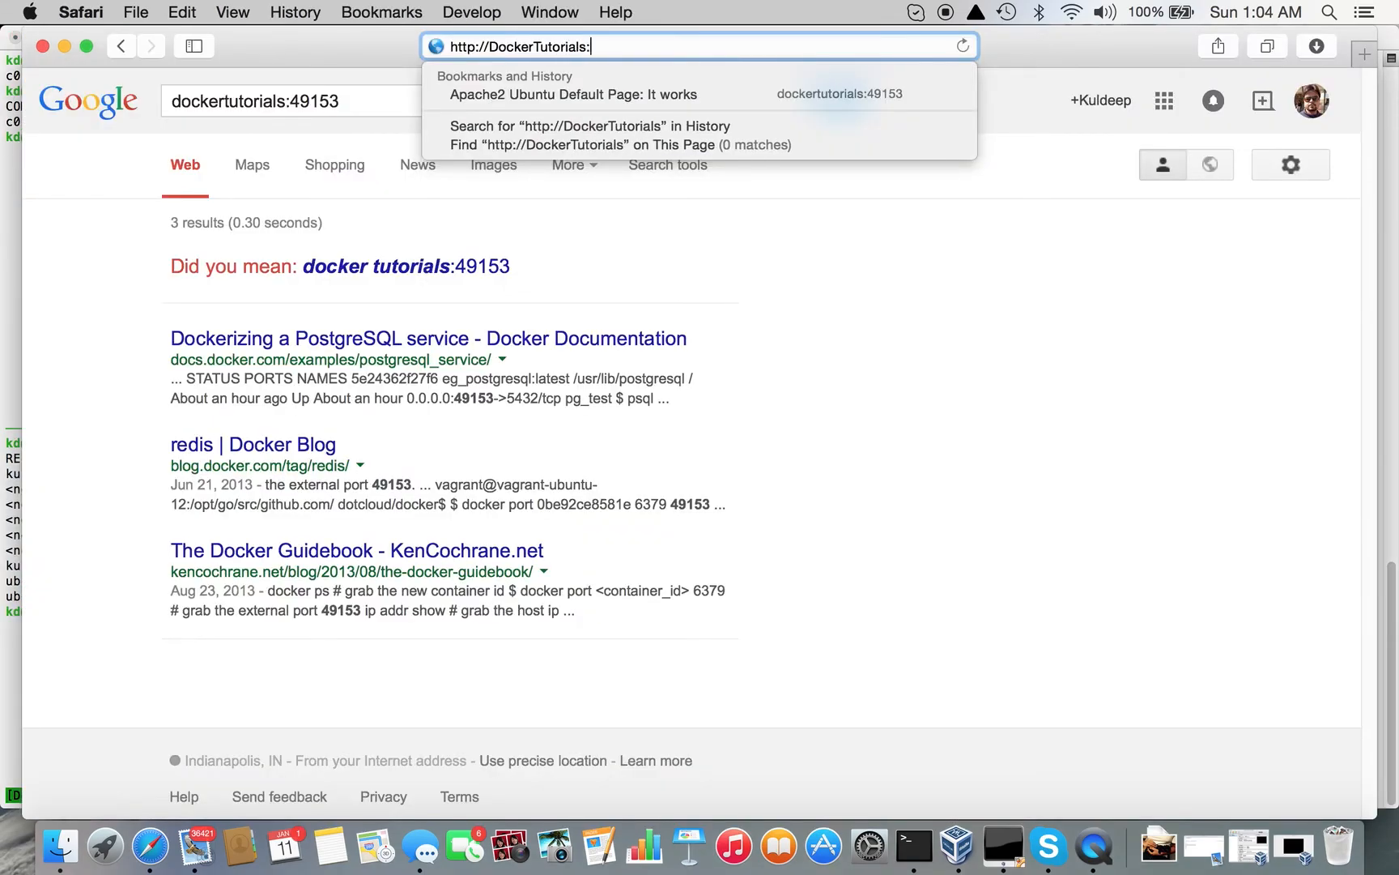
{"action": "type", "text": "49153"}
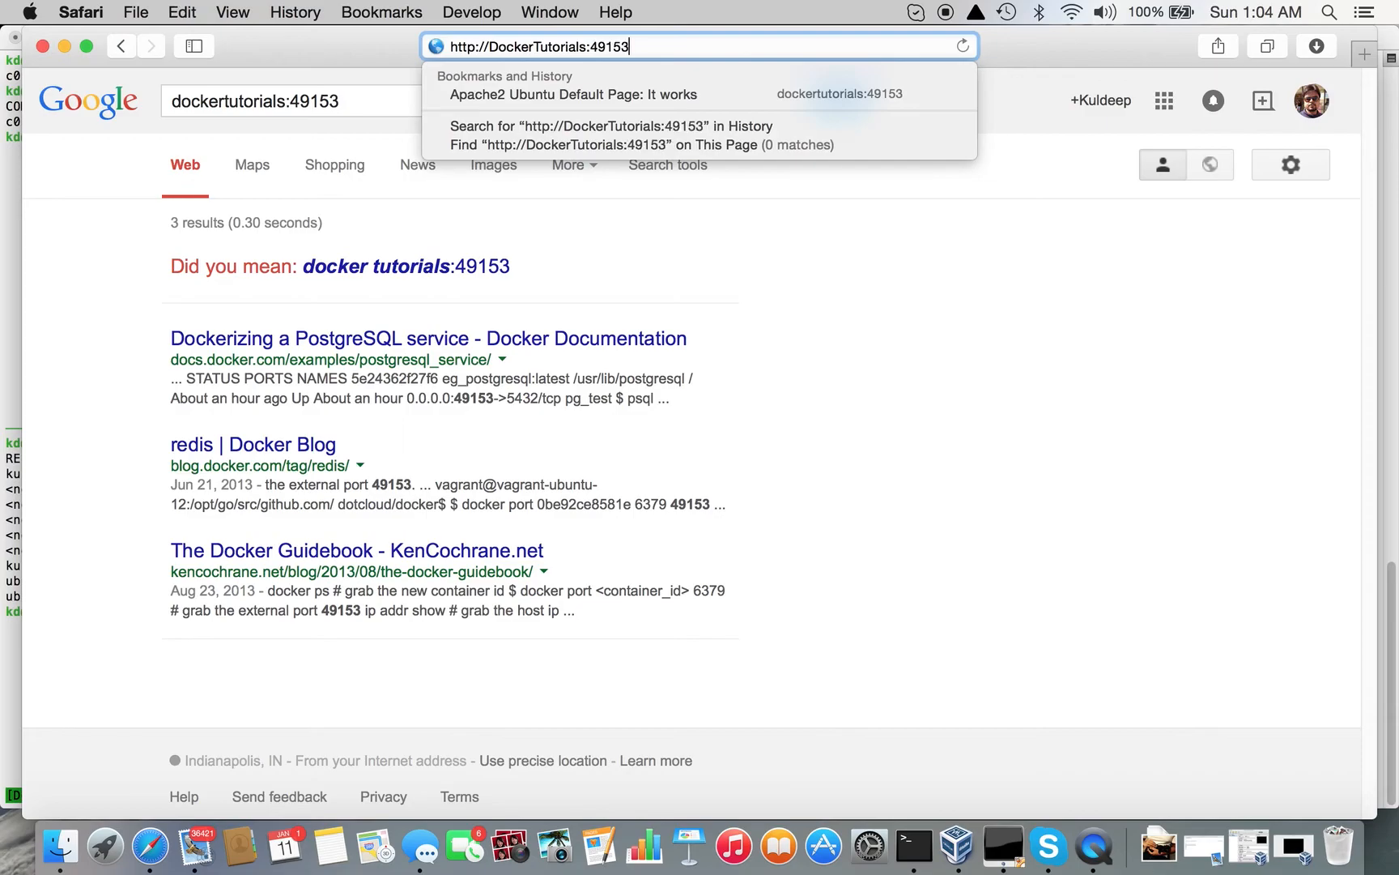
{"action": "left_click", "coordinate": [575, 94]}
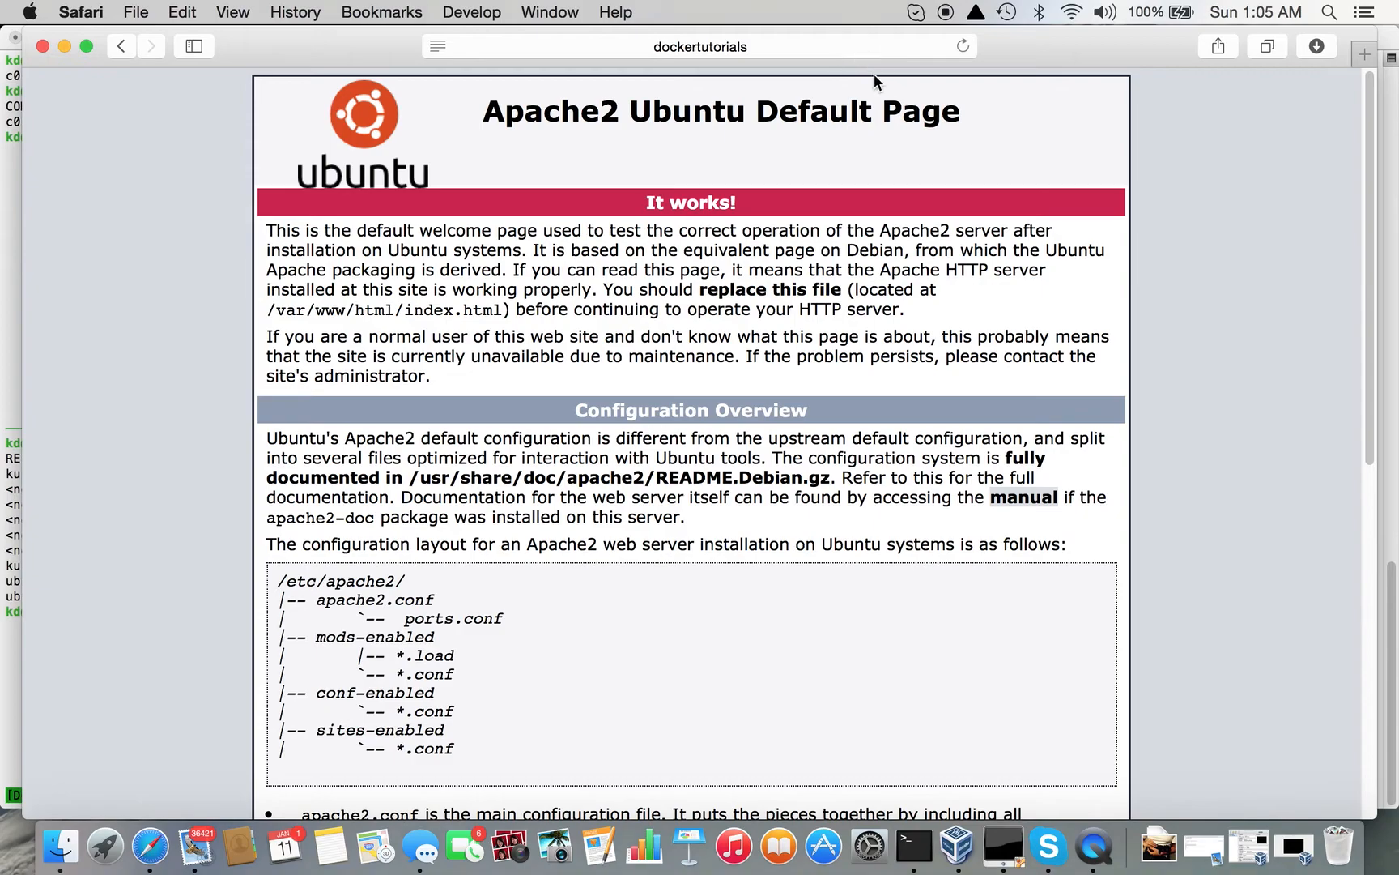
{"action": "left_click", "coordinate": [700, 47]}
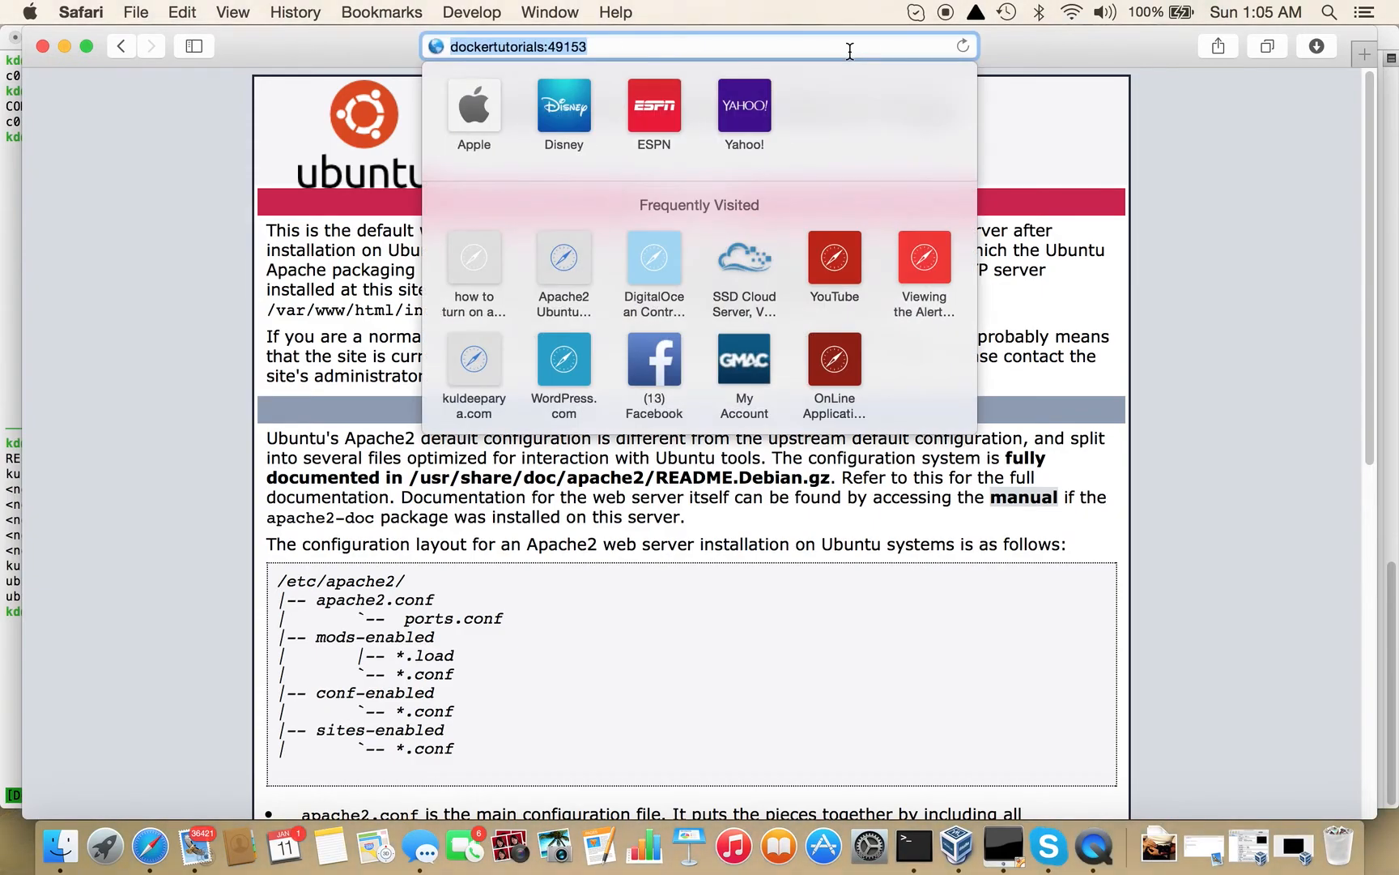